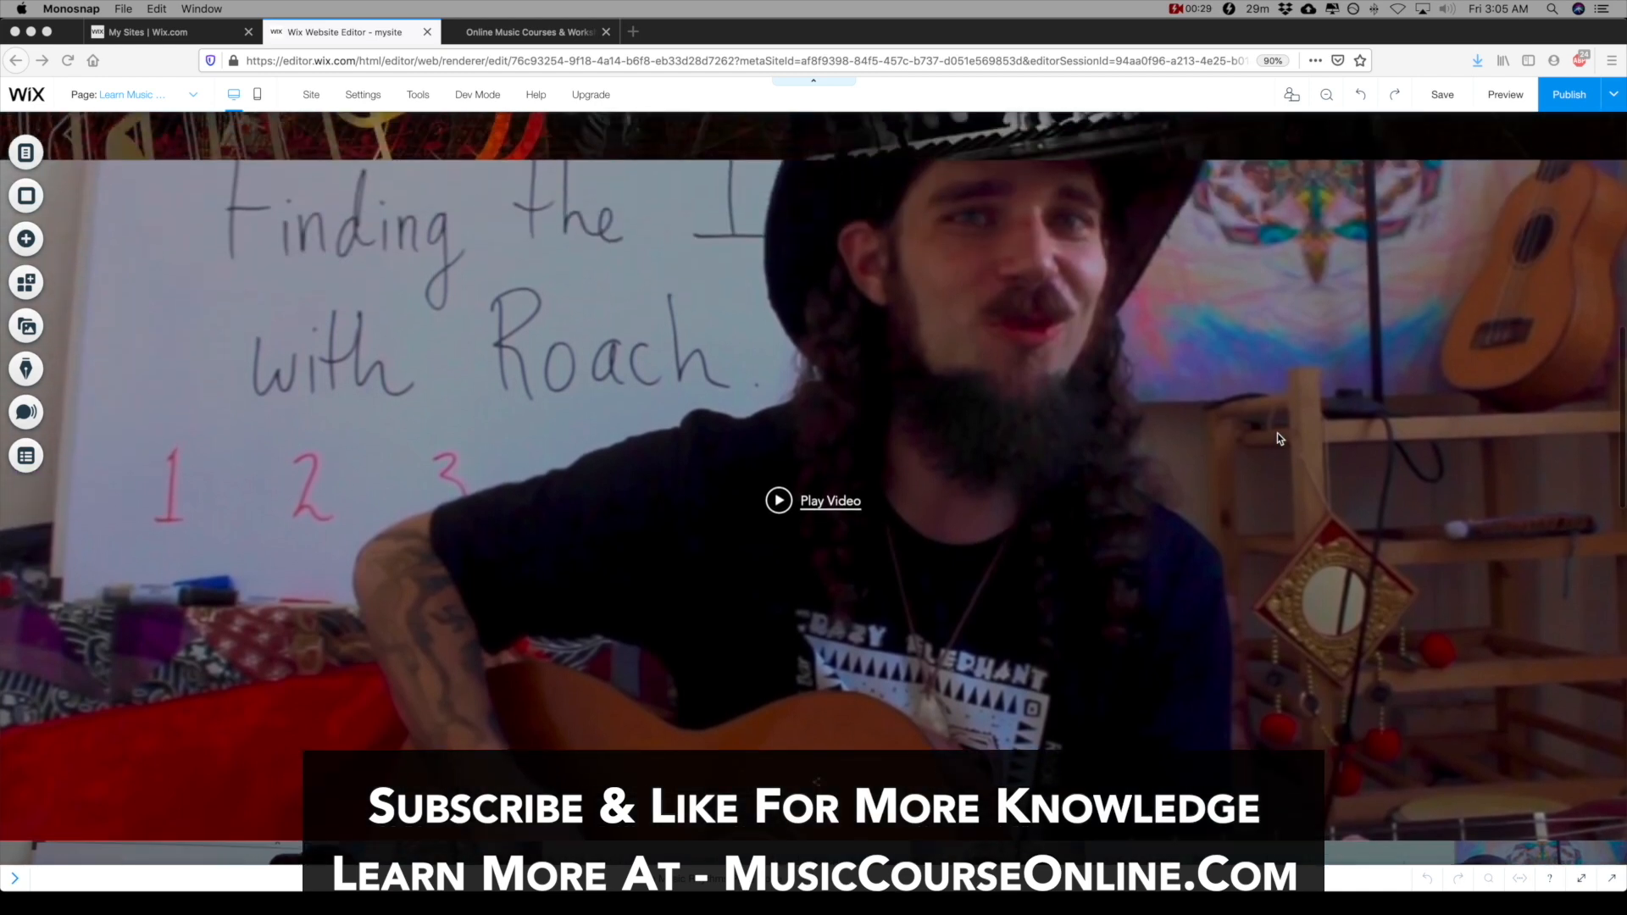
Step: Switch the editor to the mobile version of the Learn Music Rhythms page
{"action": "scroll", "scroll_direction": "up", "scroll_amount": 3}
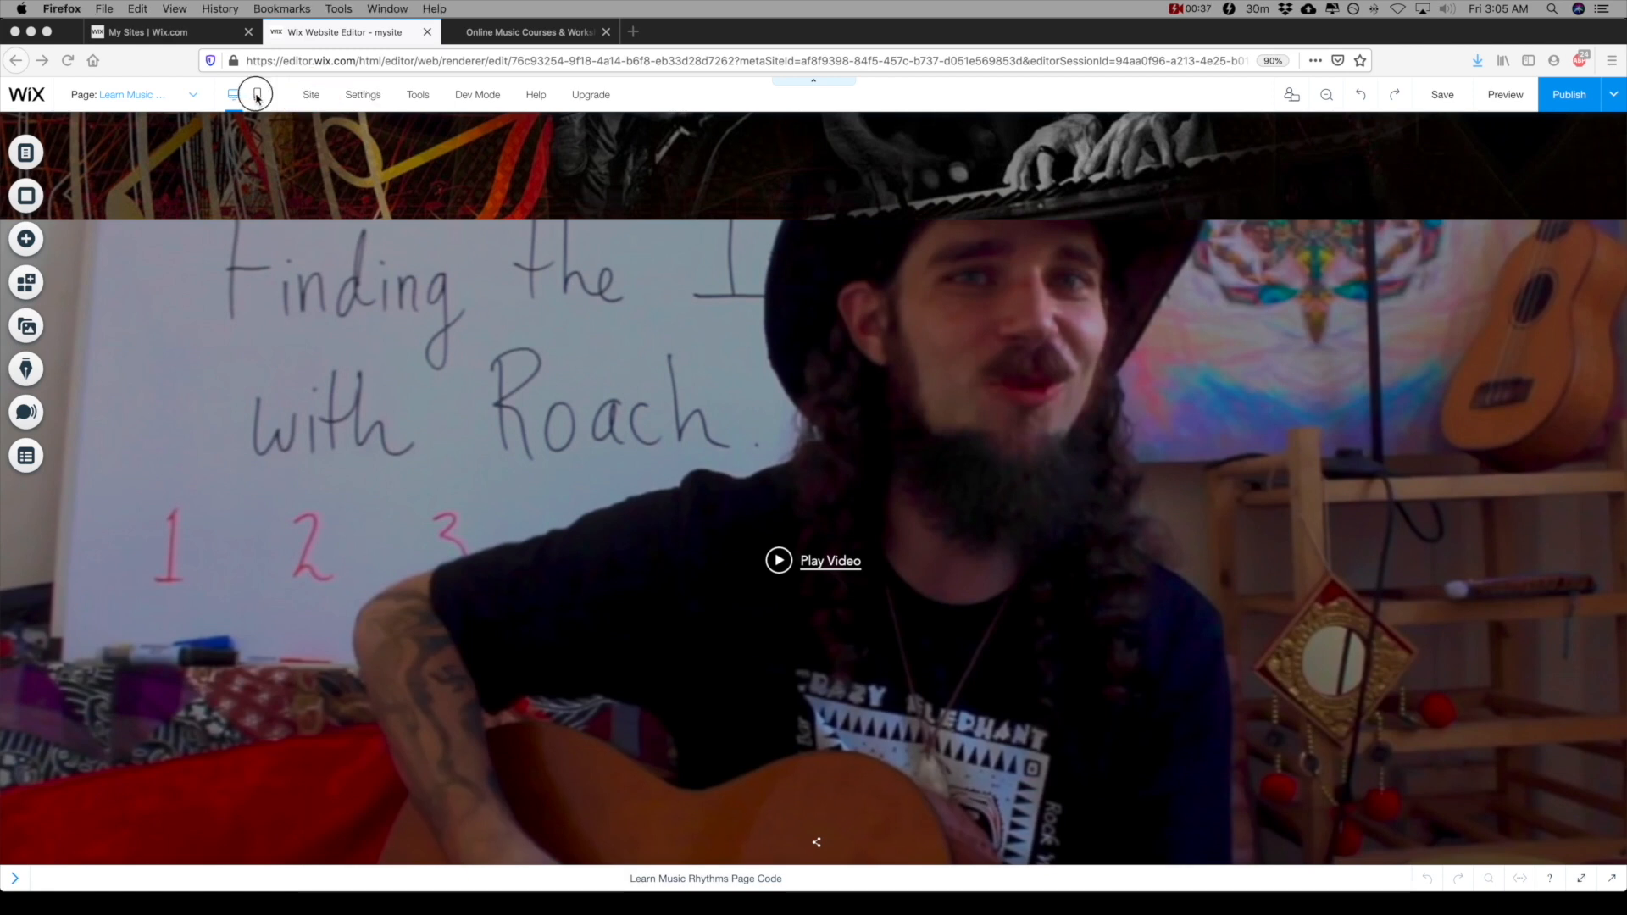
{"action": "mouse_move", "coordinate": [256, 94]}
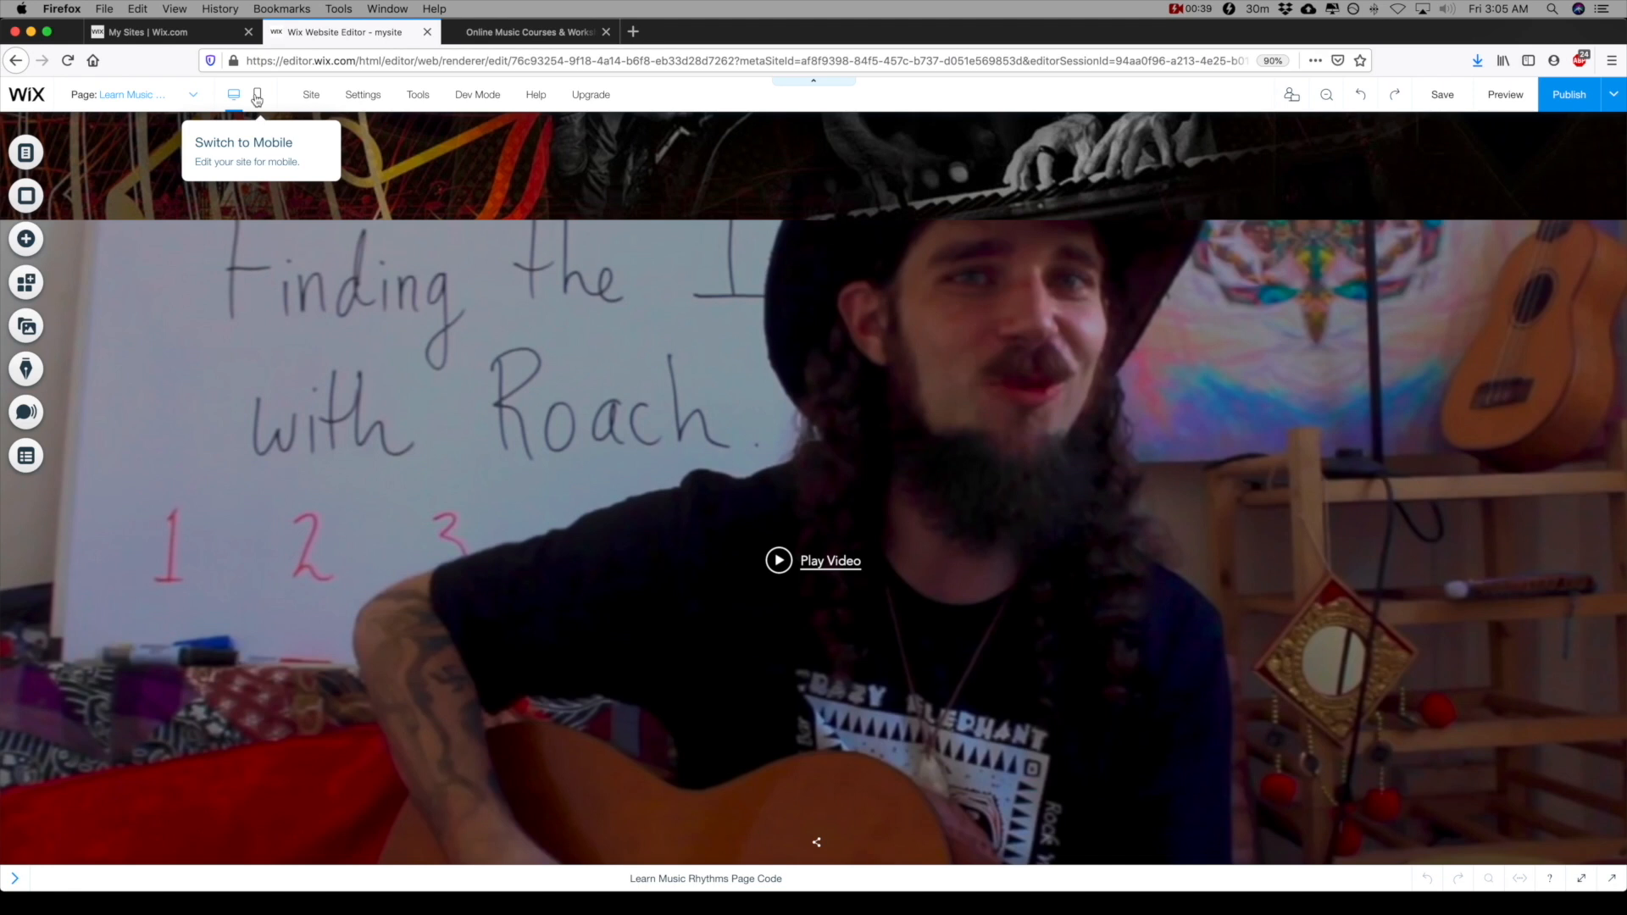
{"action": "left_click", "coordinate": [256, 94]}
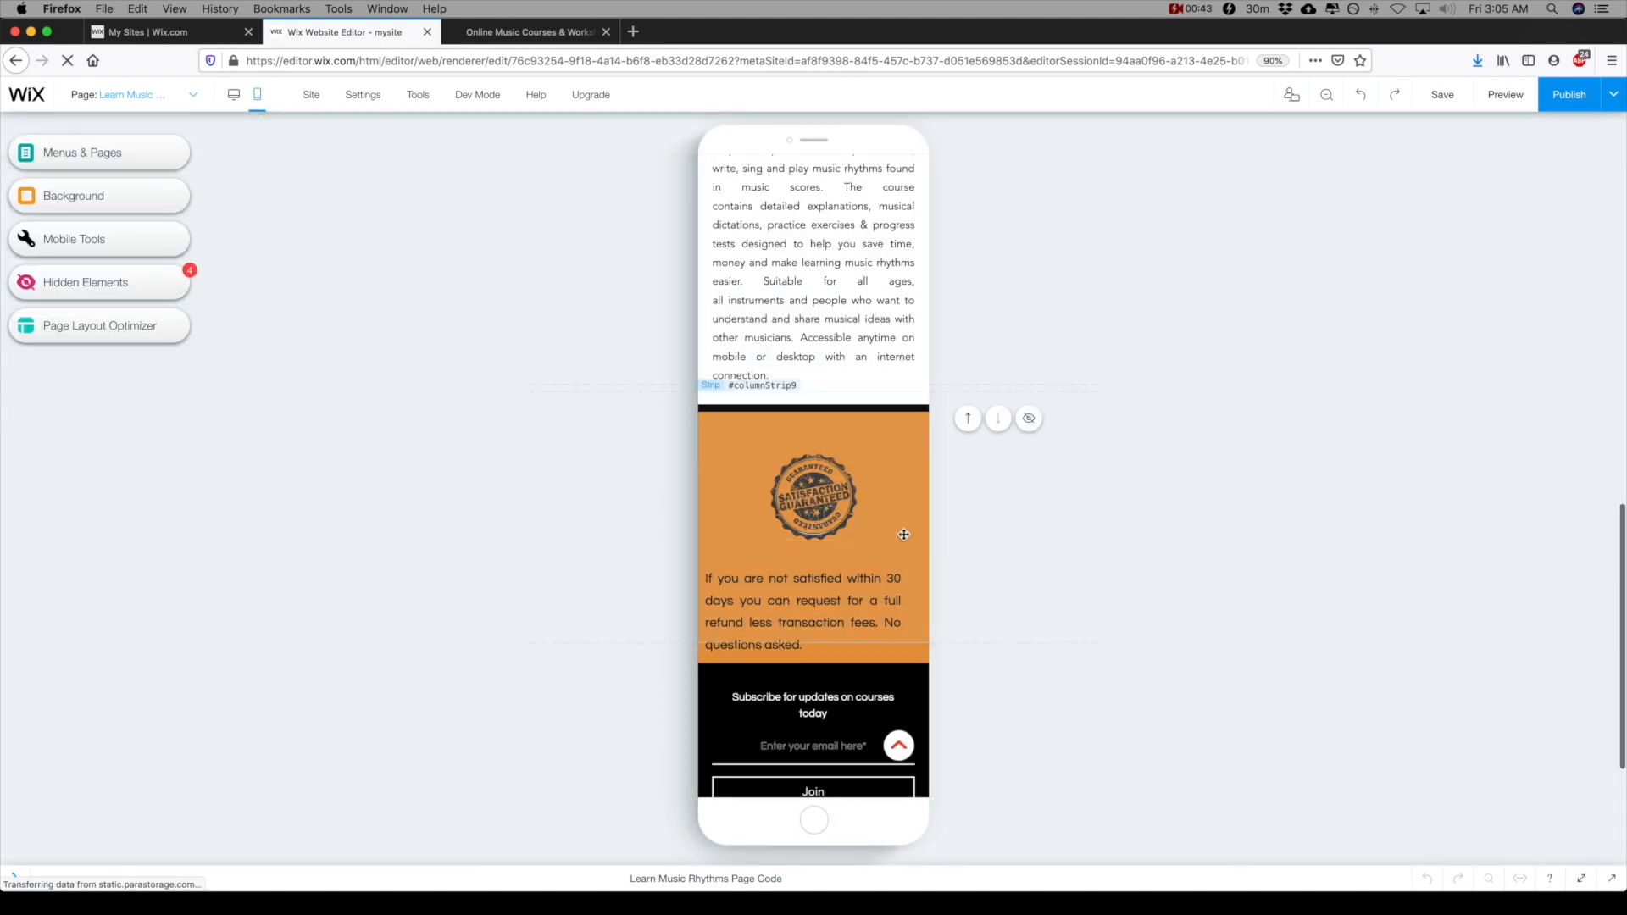
{"action": "scroll", "scroll_direction": "up", "scroll_amount": 3}
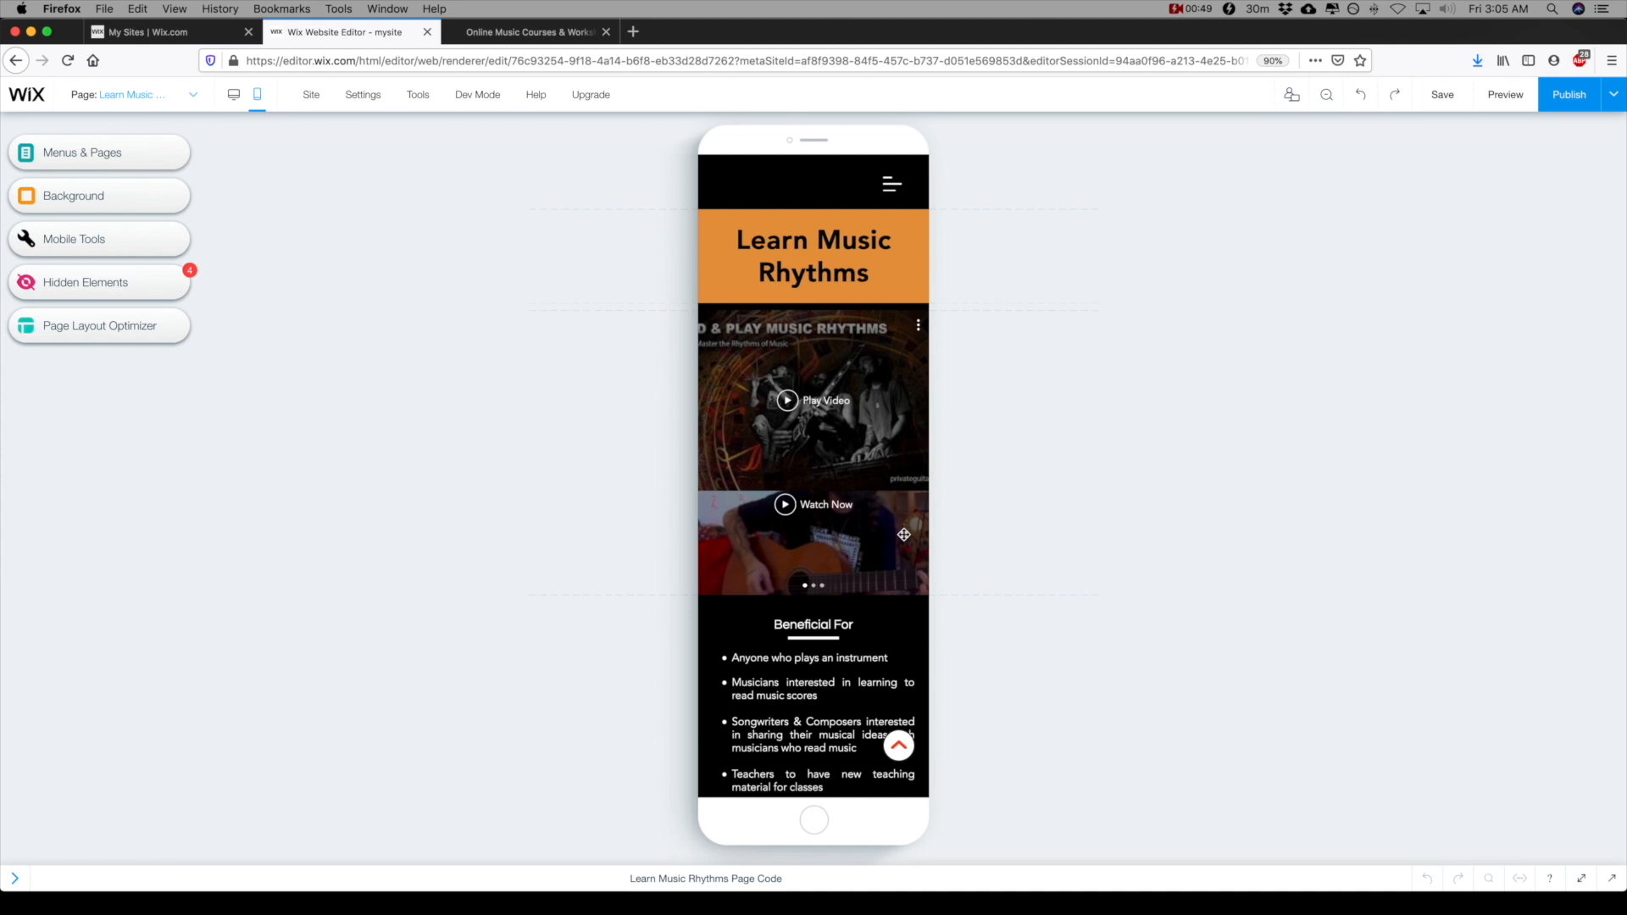
Step: Select the first course video and scroll through the mobile page to review it
{"action": "left_click", "coordinate": [812, 399]}
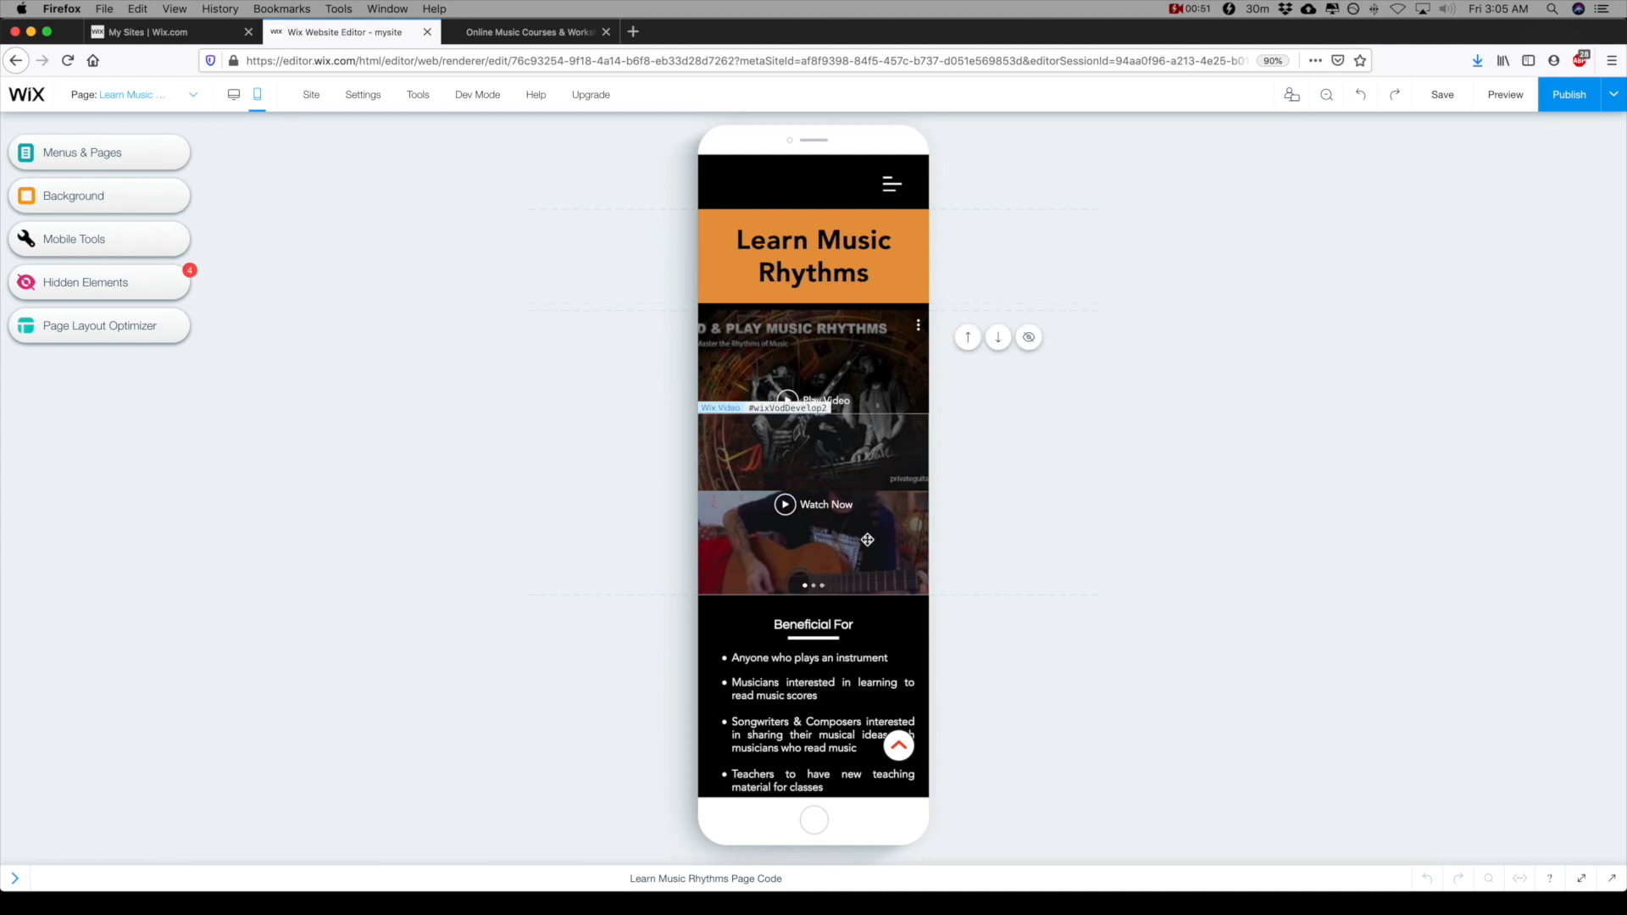
{"action": "scroll", "scroll_direction": "down", "scroll_amount": 3}
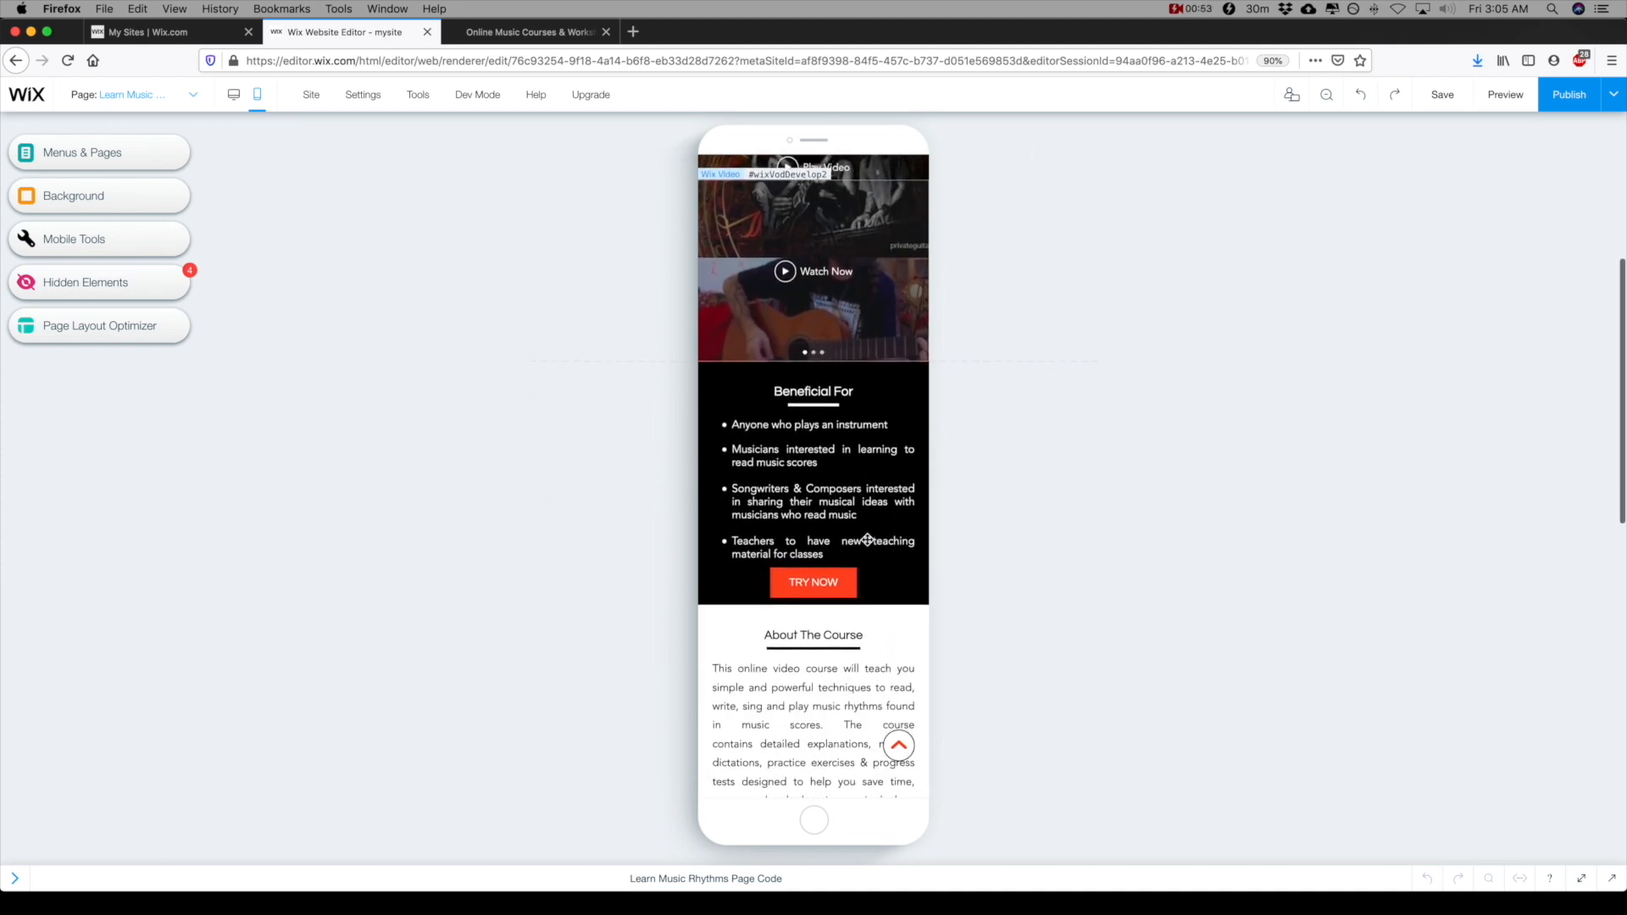
{"action": "scroll", "scroll_direction": "down", "scroll_amount": 3}
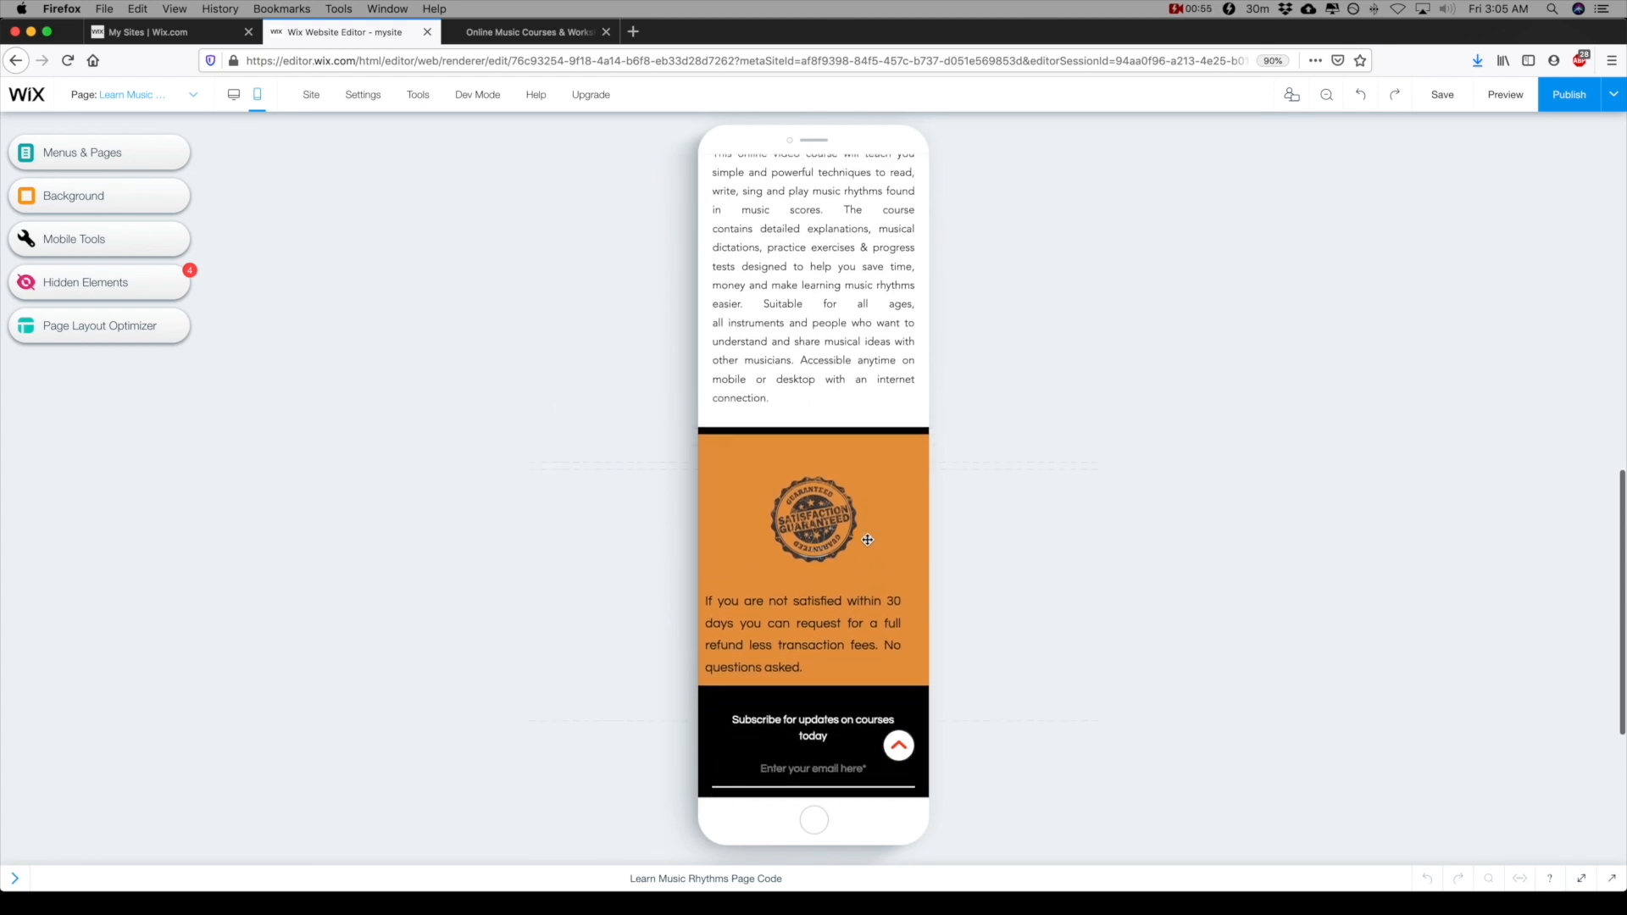
{"action": "scroll", "scroll_direction": "up", "scroll_amount": 3}
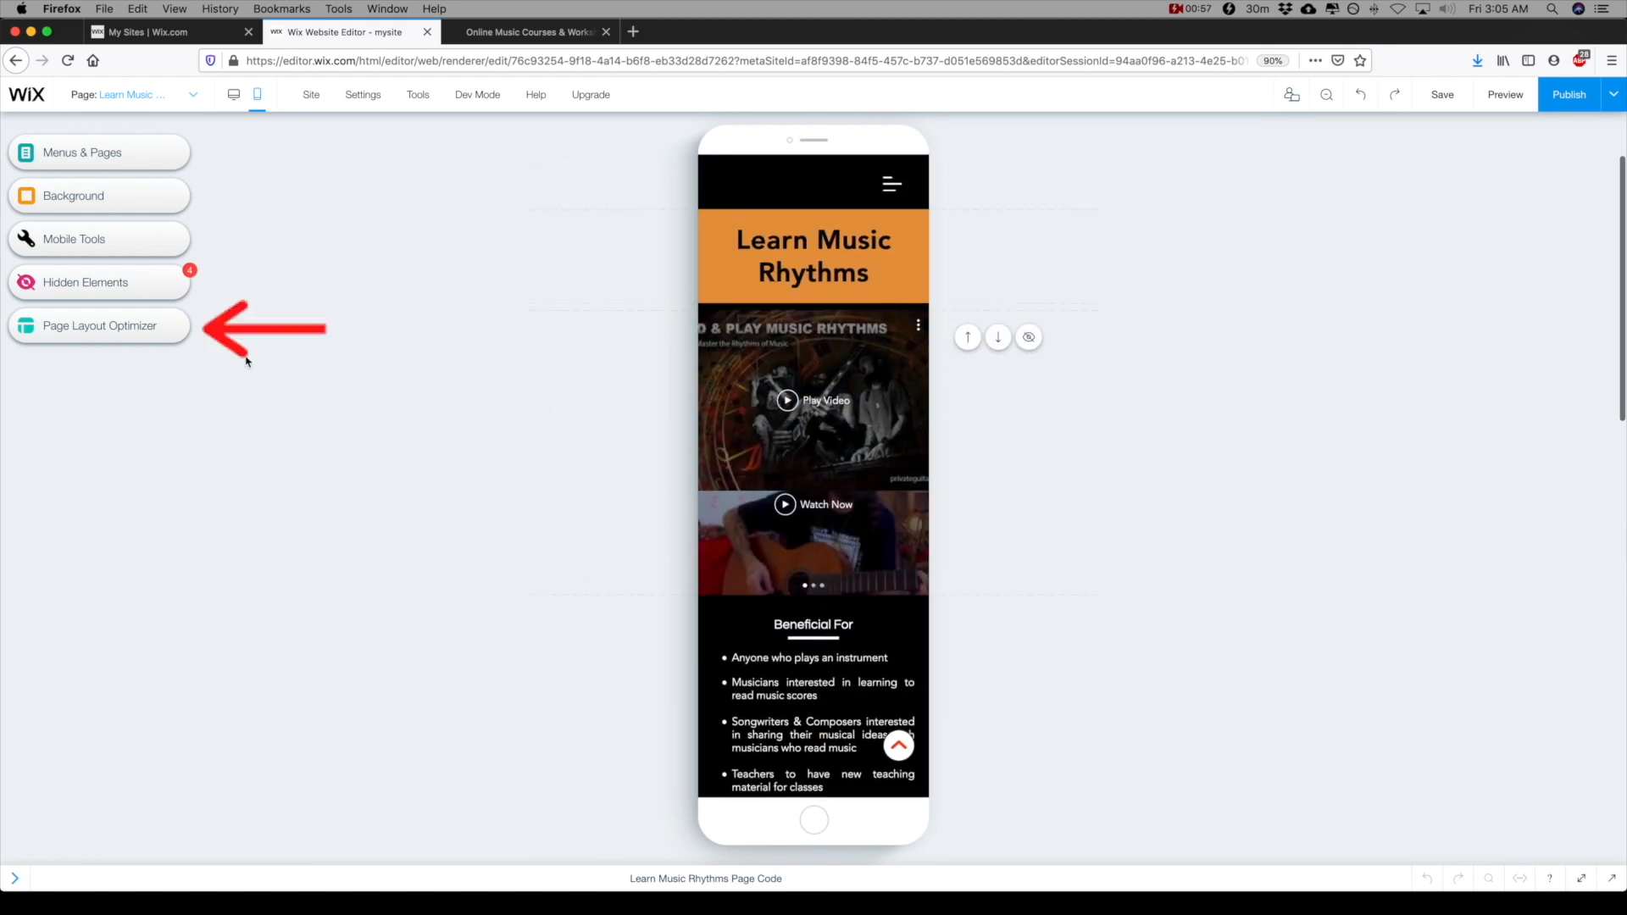
{"action": "left_click", "coordinate": [98, 325]}
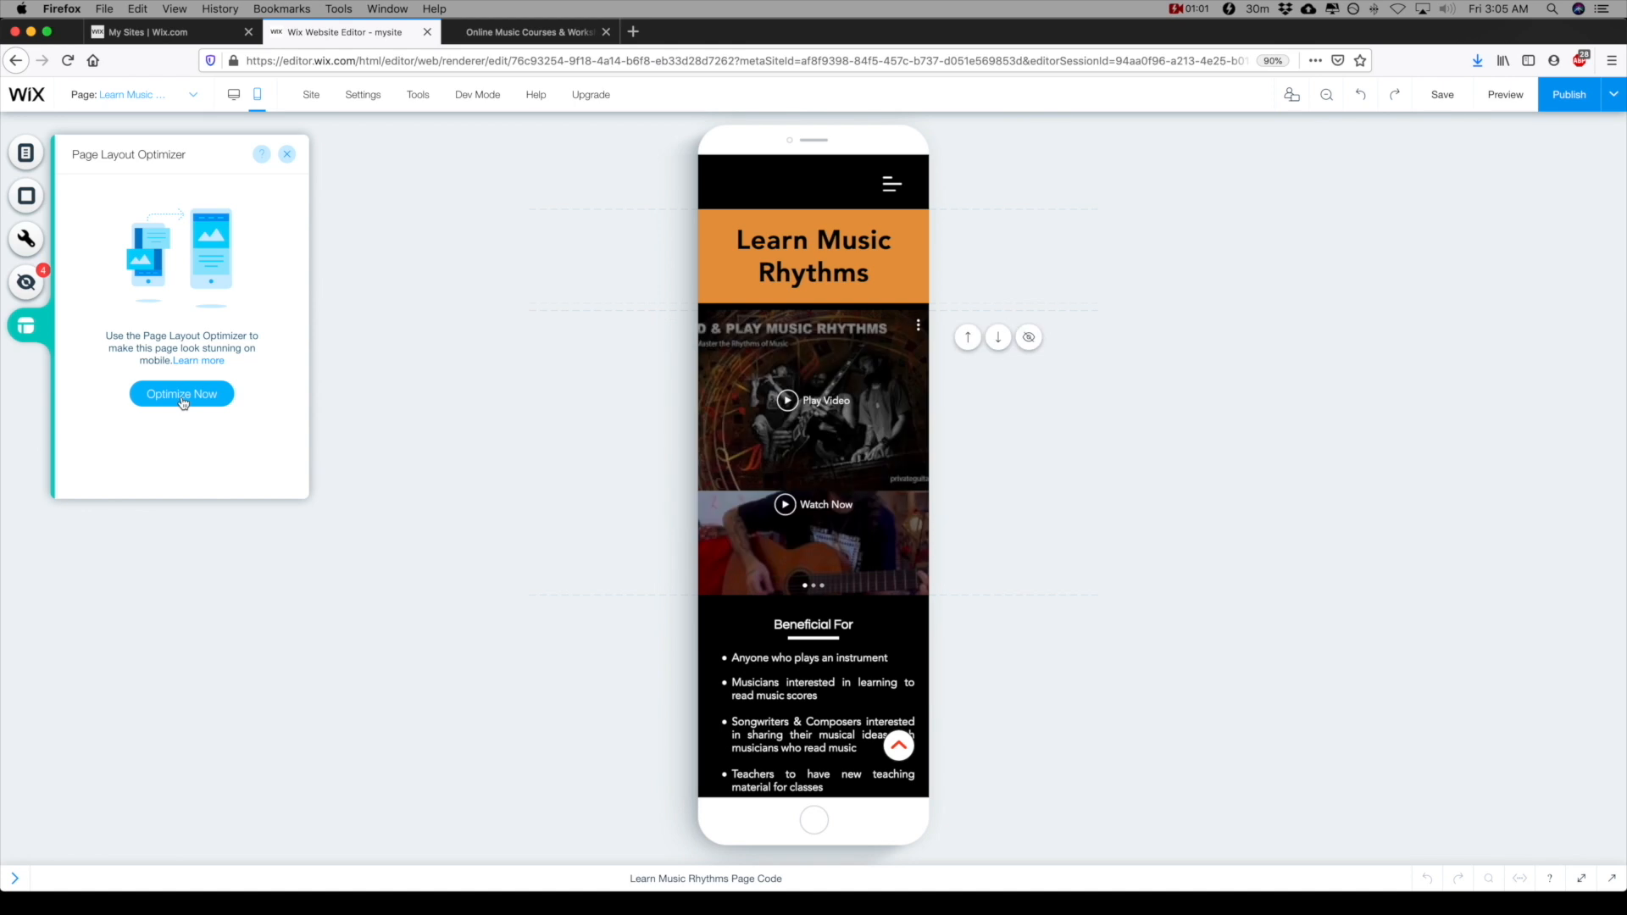
{"action": "left_click", "coordinate": [182, 393]}
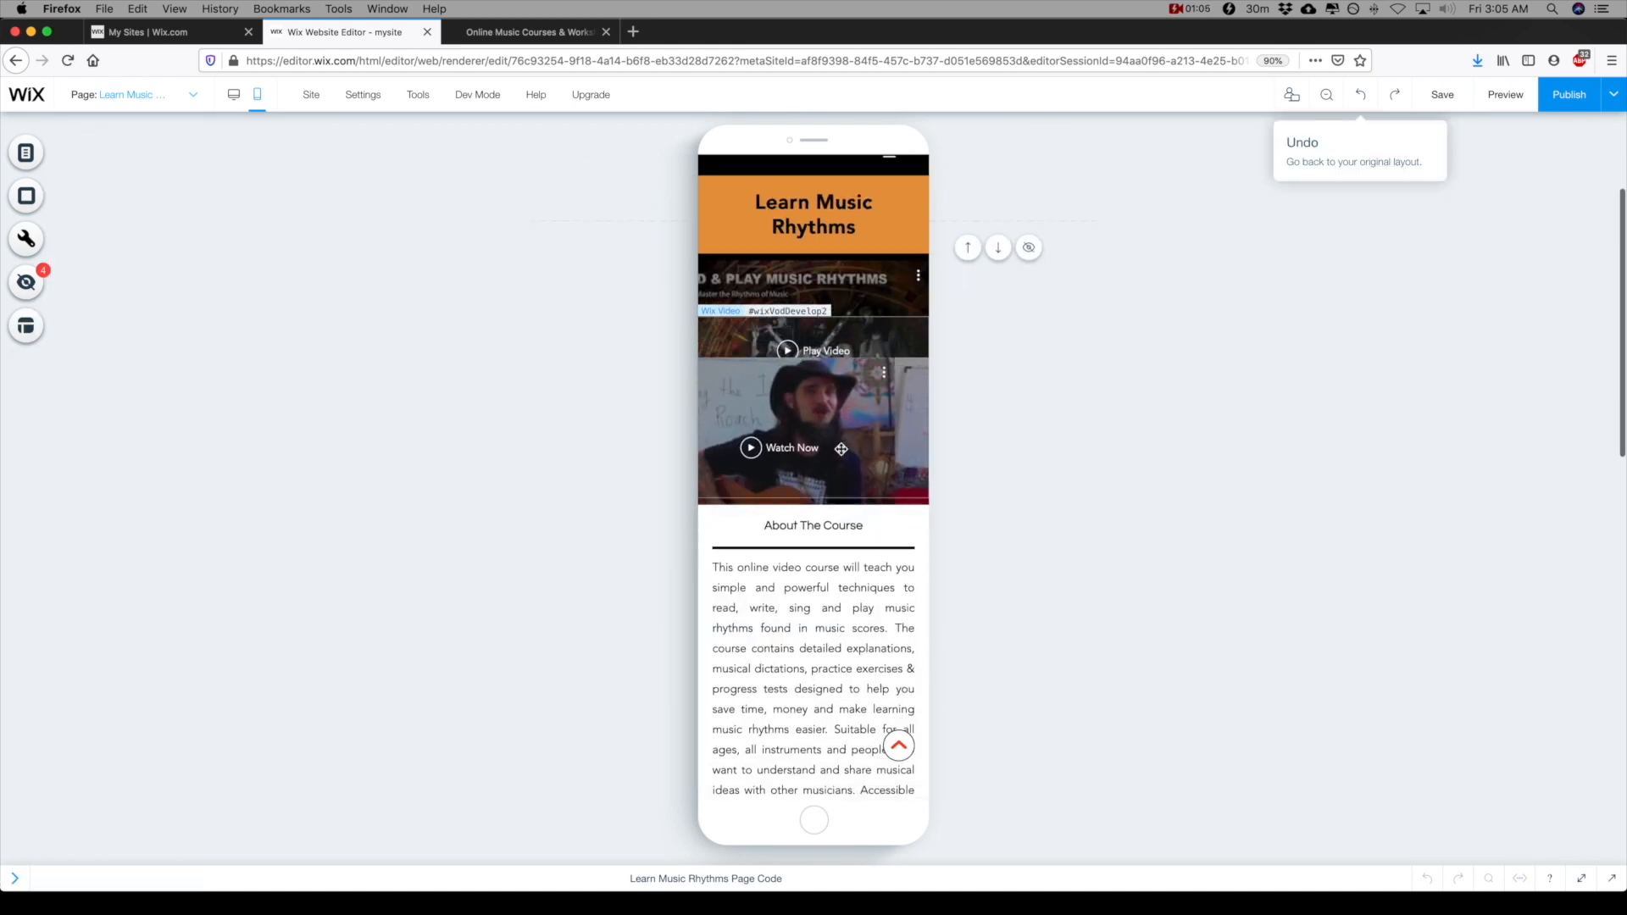
{"action": "scroll", "scroll_direction": "down", "scroll_amount": 3}
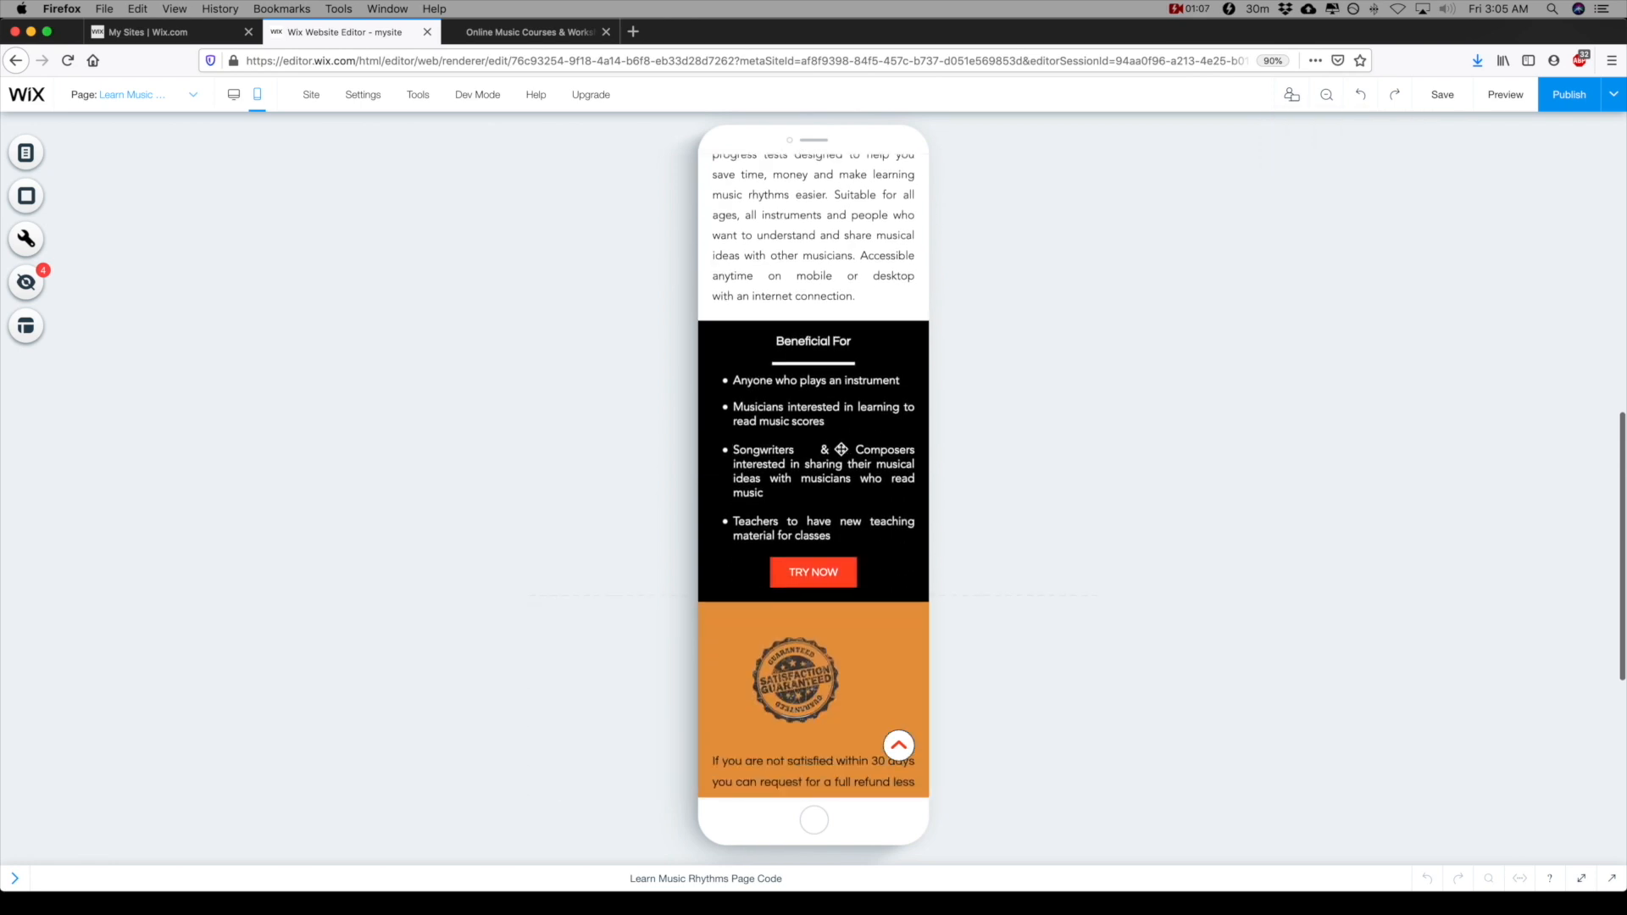
{"action": "scroll", "scroll_direction": "down", "scroll_amount": 3}
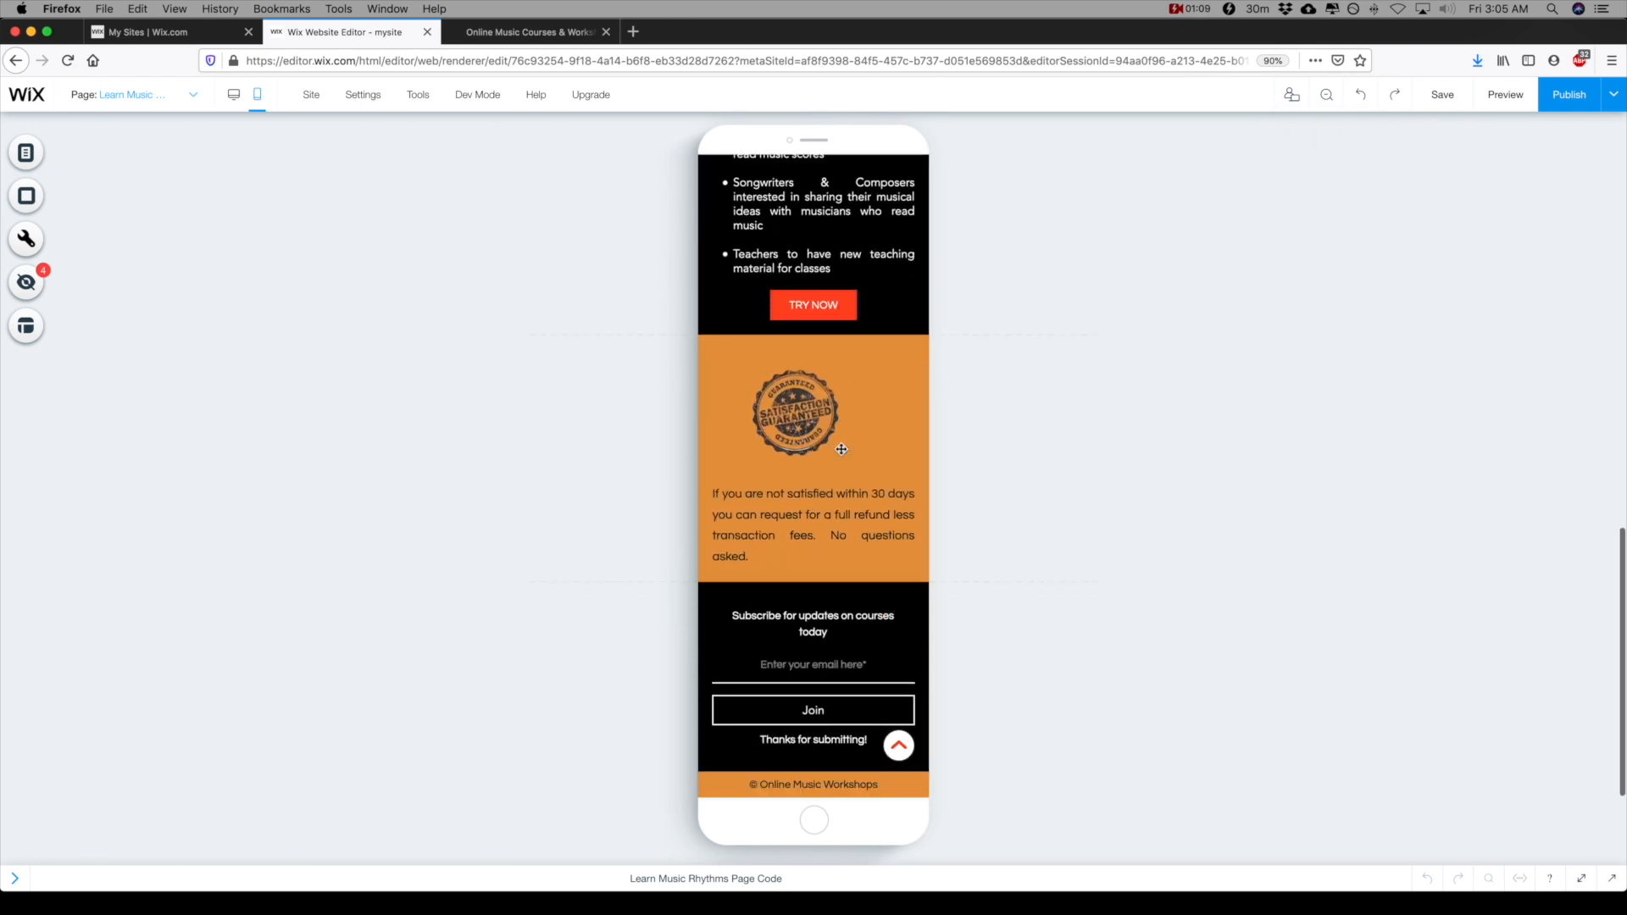
{"action": "scroll", "scroll_direction": "up", "scroll_amount": 3}
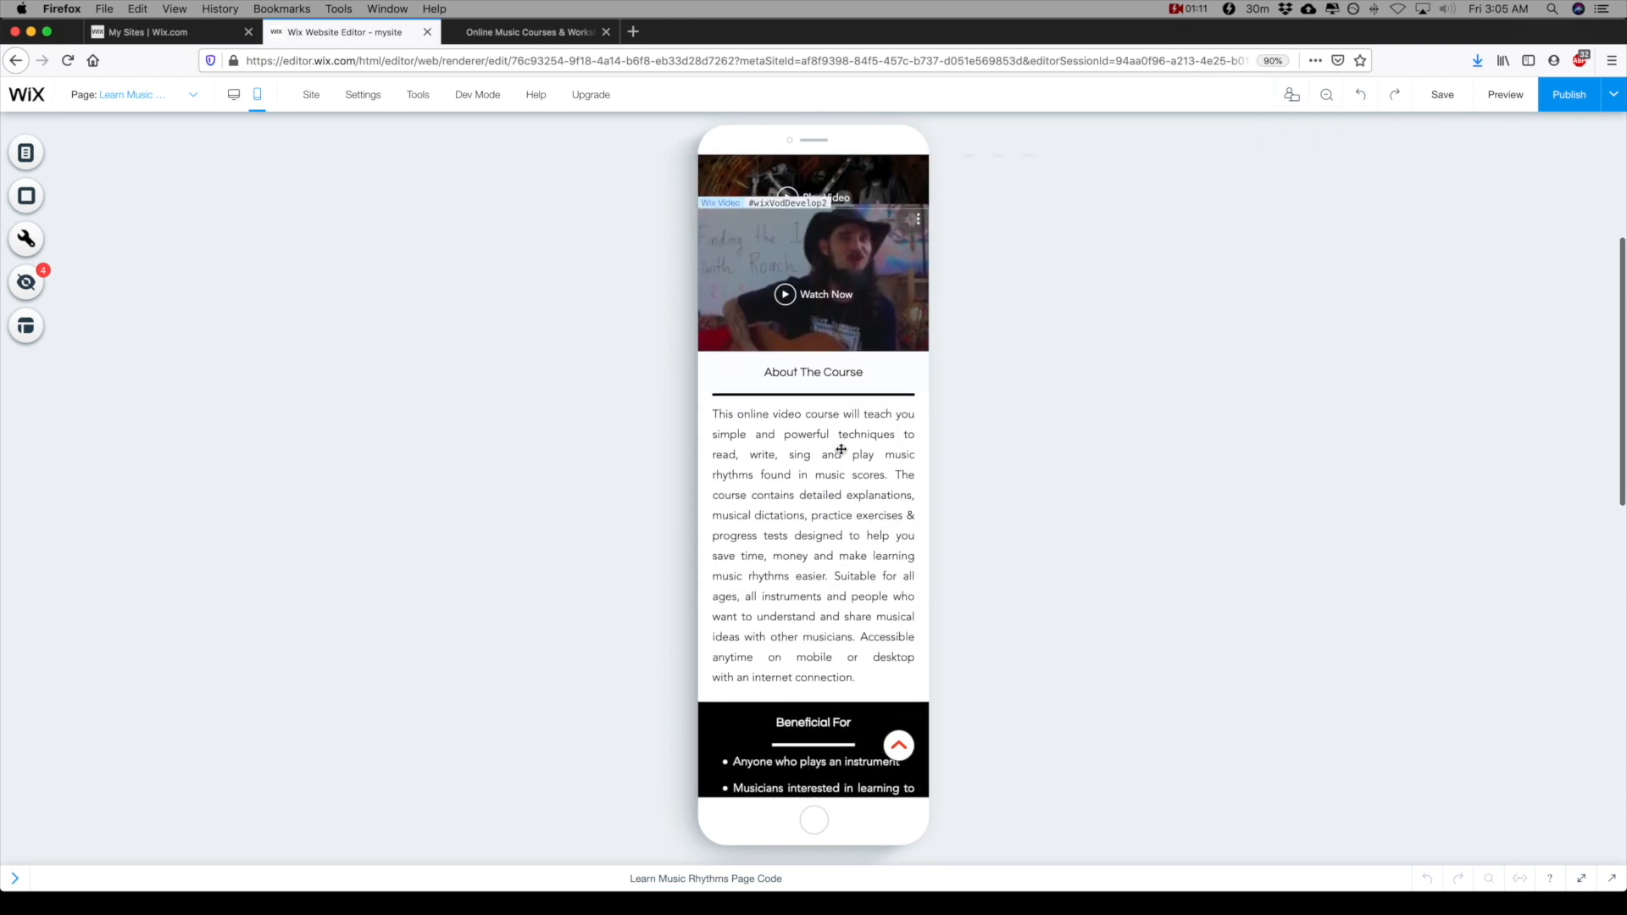
{"action": "scroll", "scroll_direction": "down", "scroll_amount": 3}
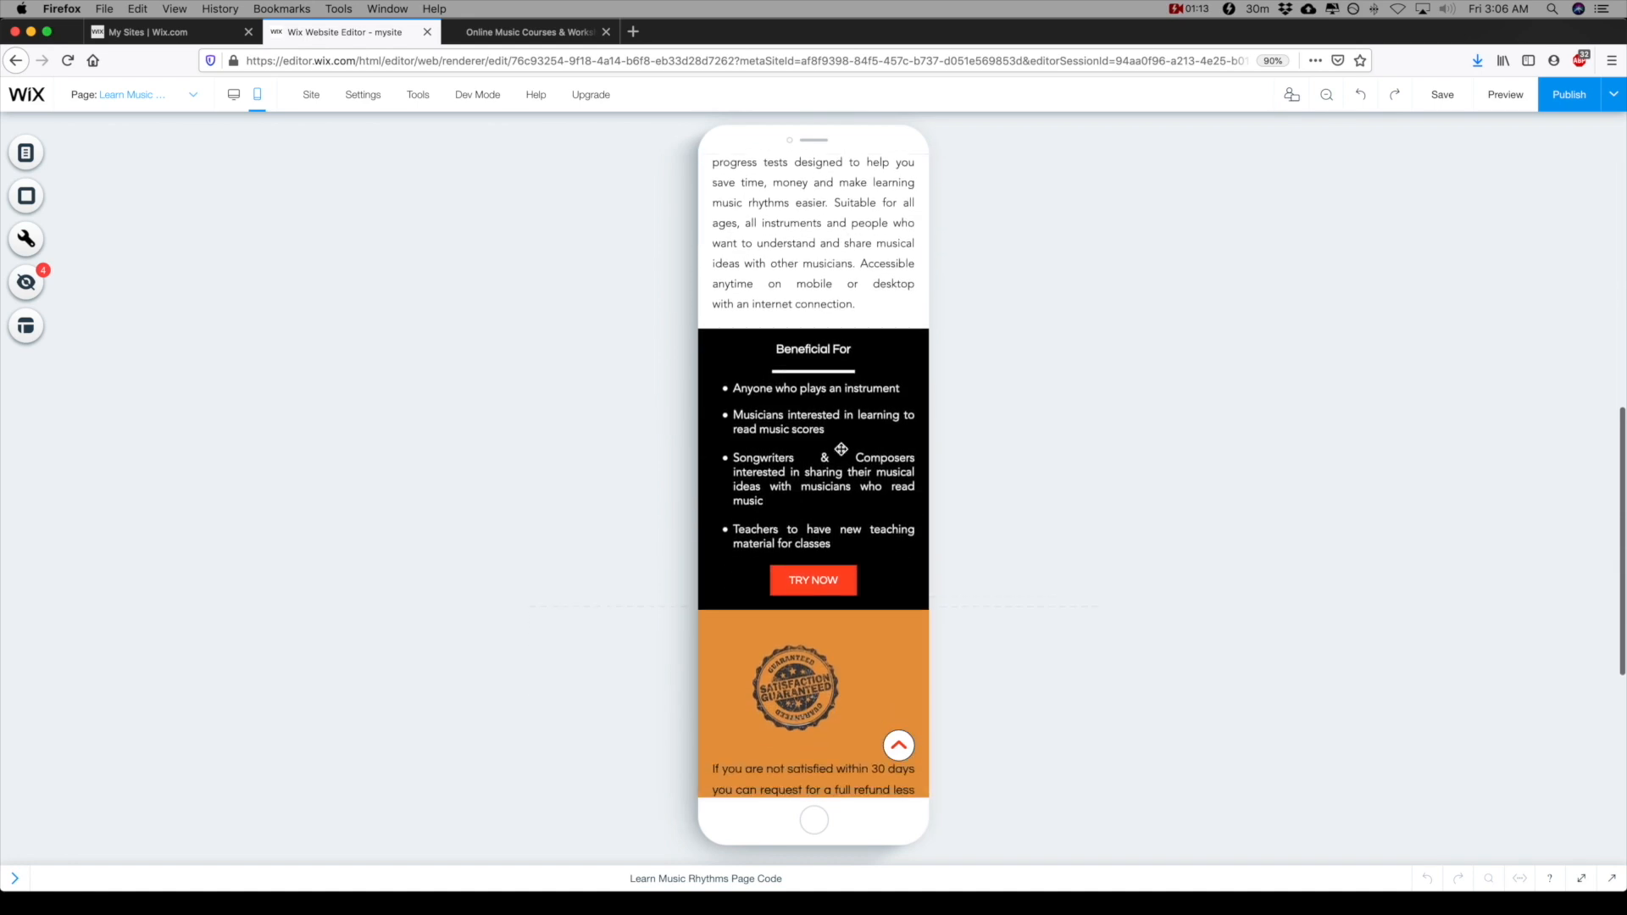
{"action": "scroll", "scroll_direction": "up", "scroll_amount": 3}
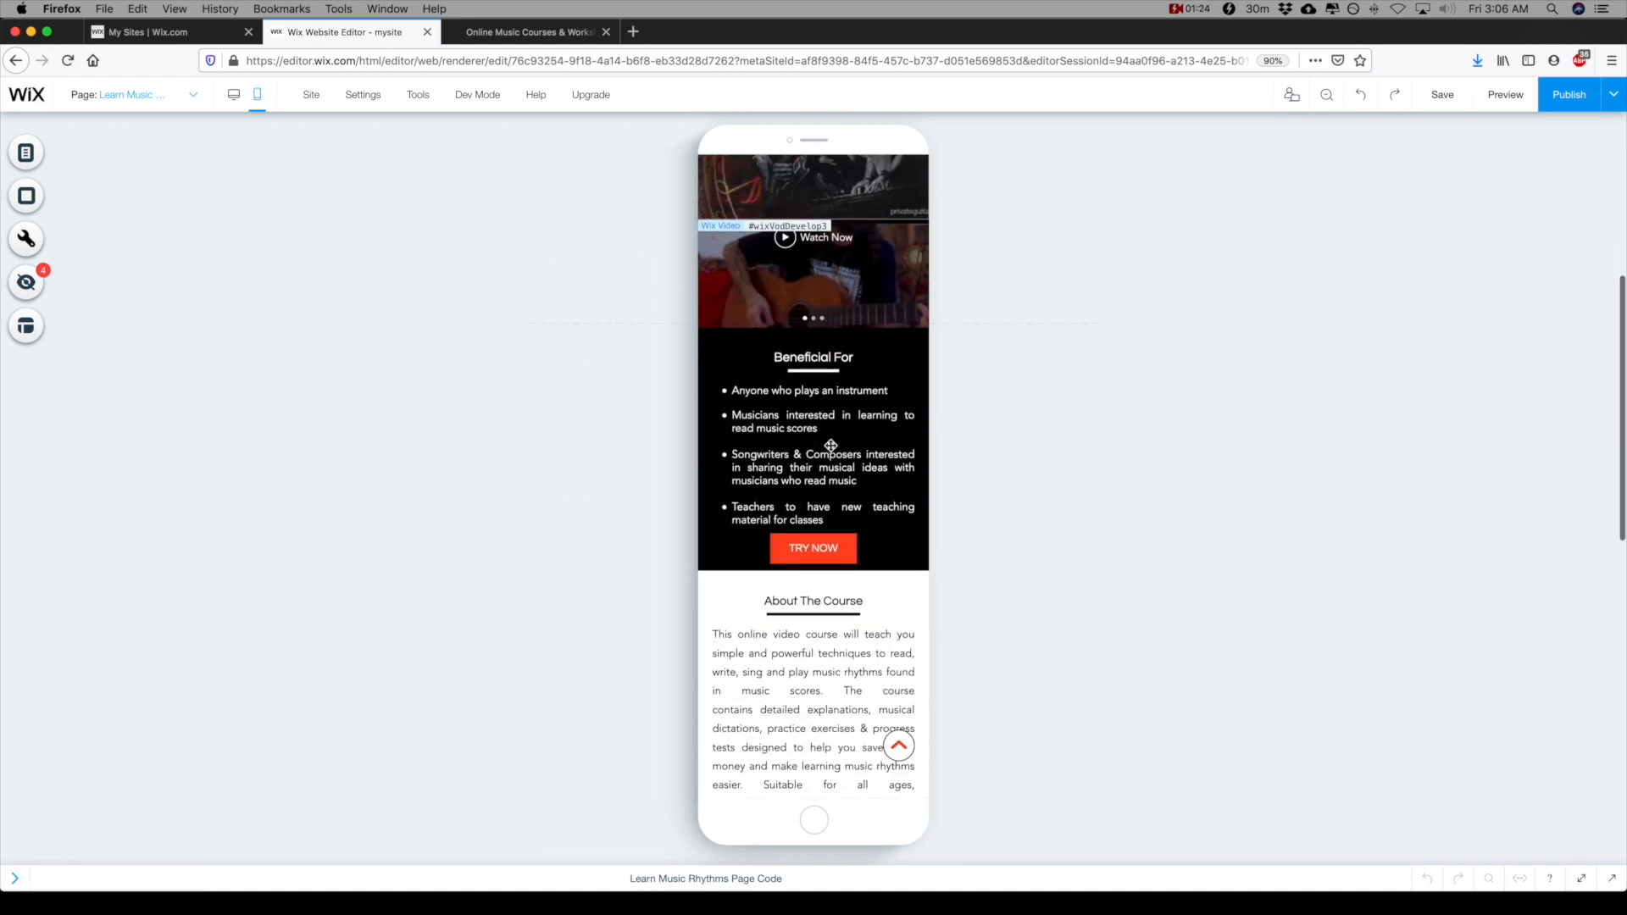
{"action": "scroll", "scroll_direction": "up", "scroll_amount": 3}
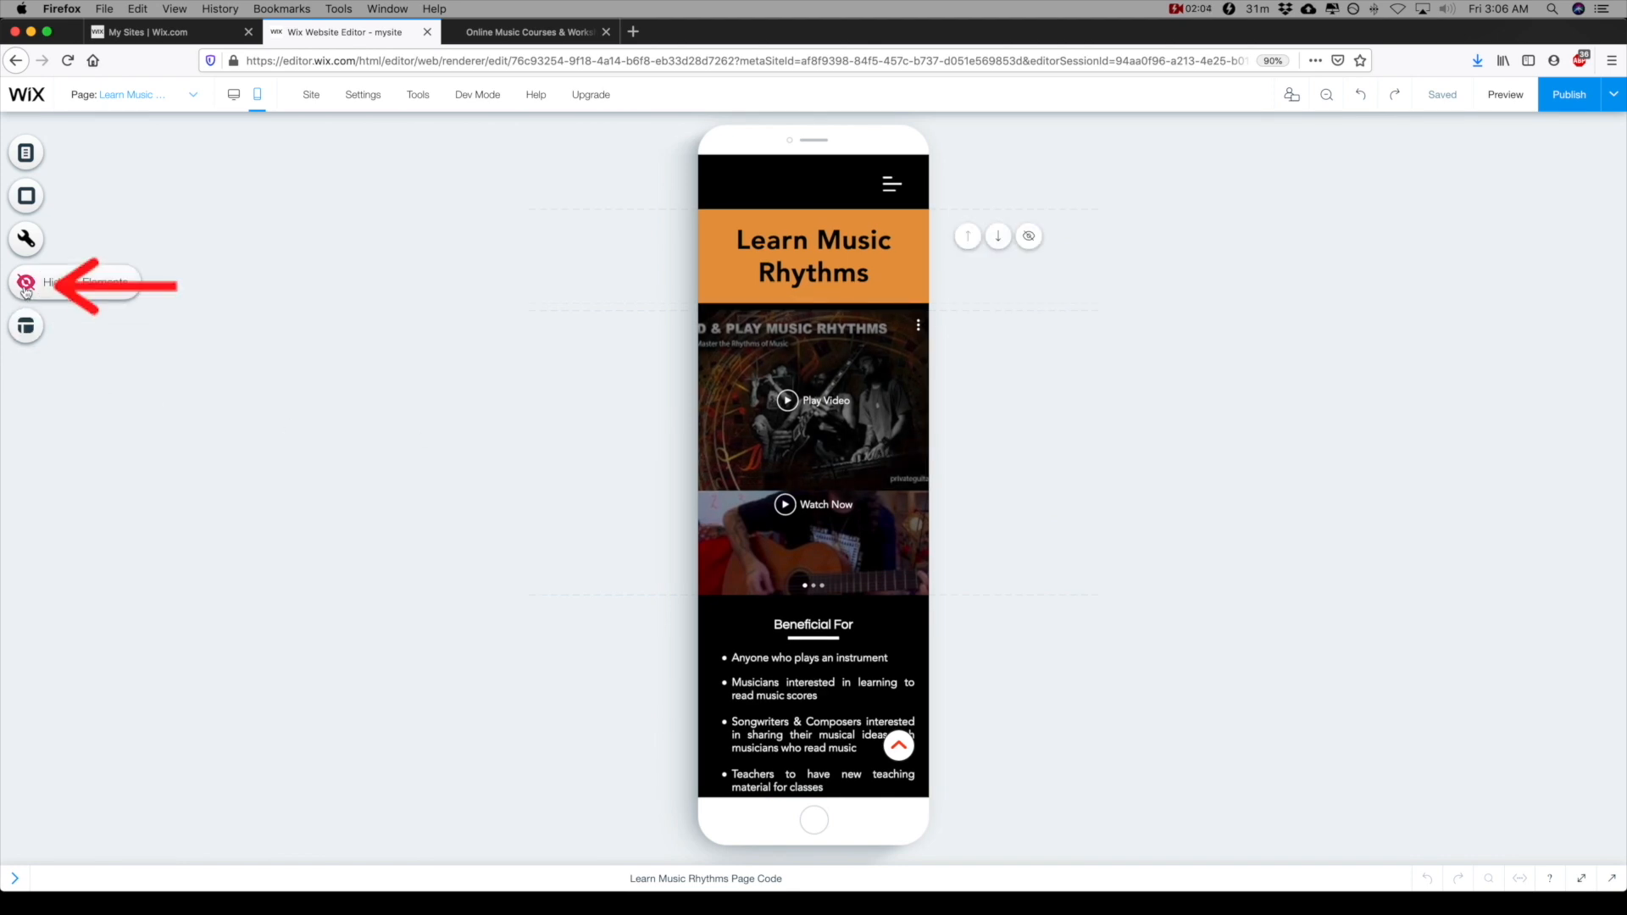
Step: Check the Hidden Elements list, which shows four hidden columns, then close it
{"action": "left_click", "coordinate": [24, 282]}
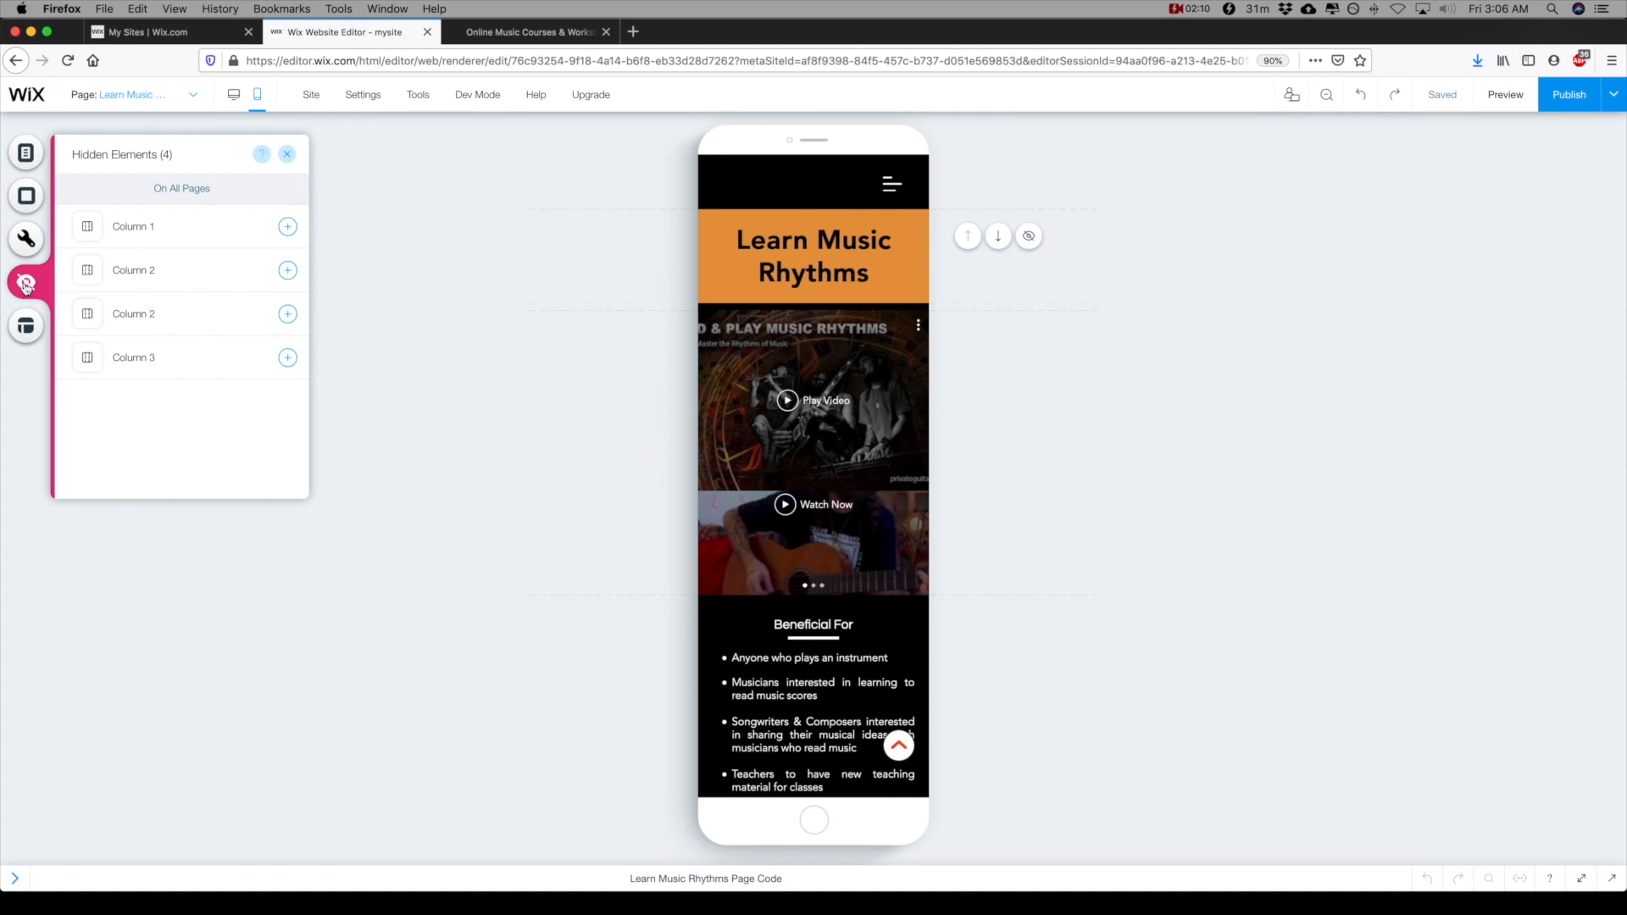
{"action": "left_click", "coordinate": [287, 153]}
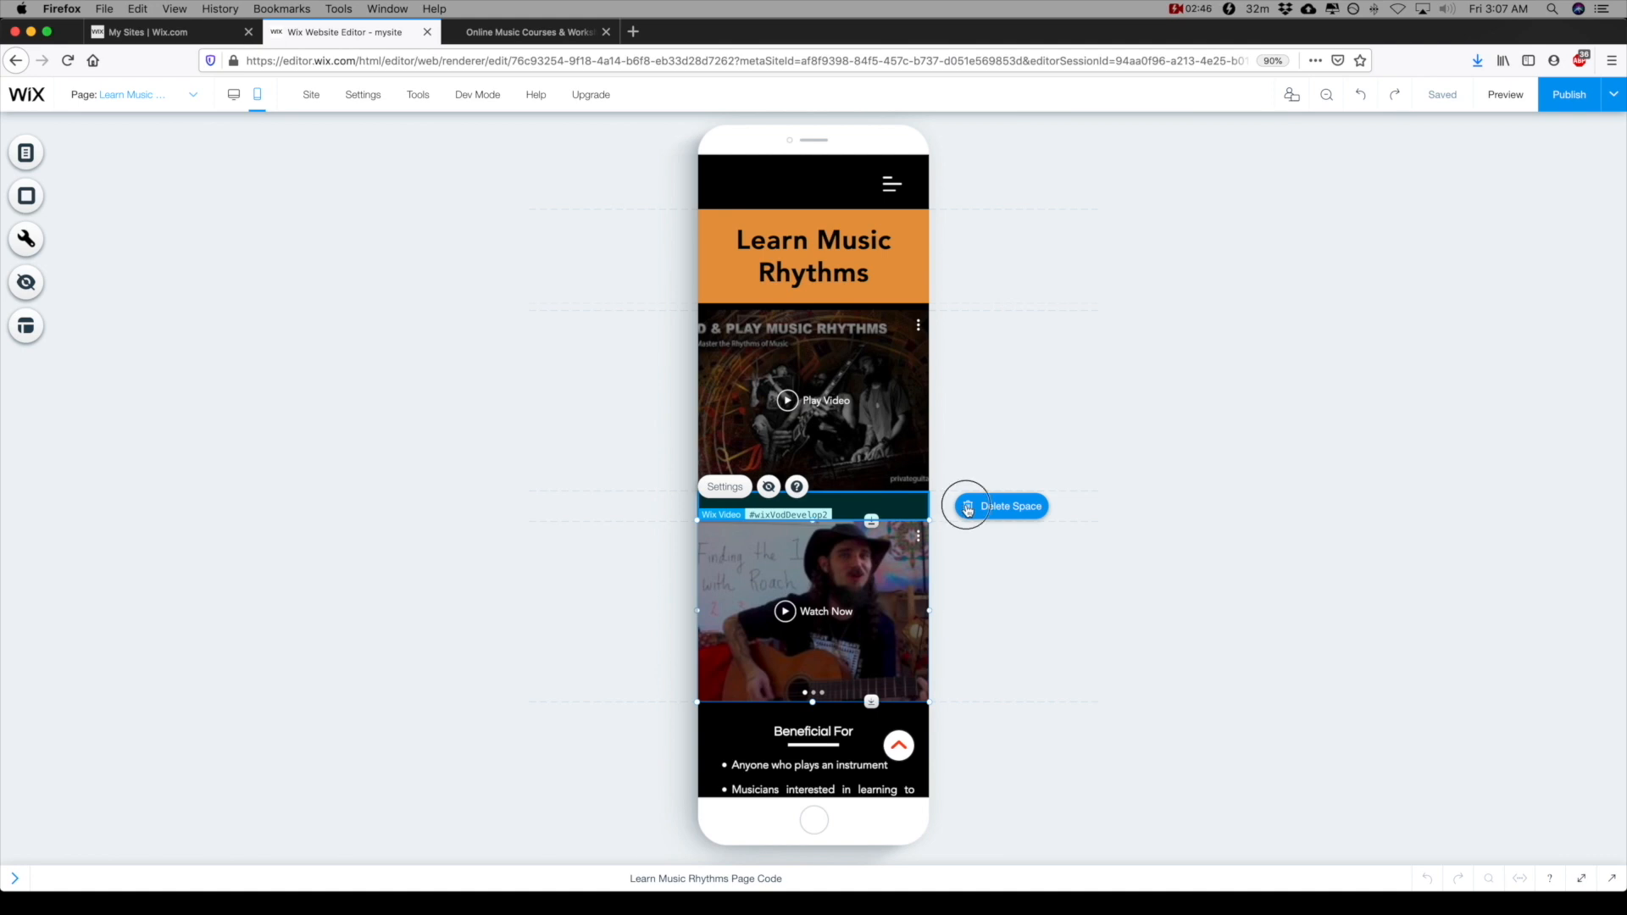
Step: Delete the empty space above the second course video
{"action": "left_click", "coordinate": [999, 505]}
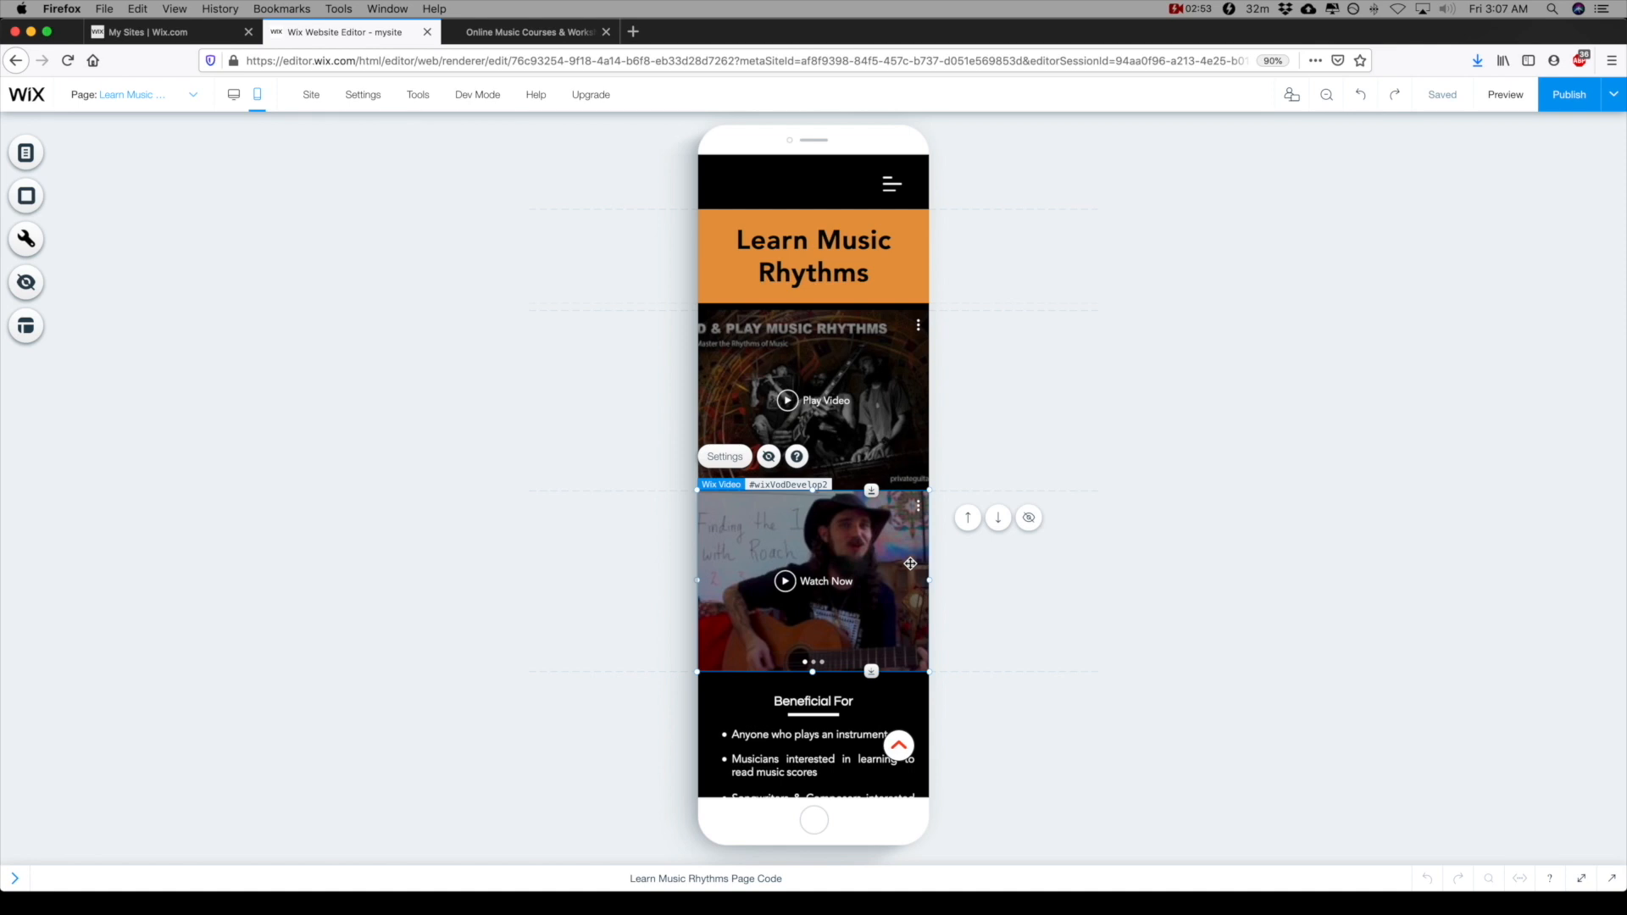
{"action": "scroll", "scroll_direction": "down", "scroll_amount": 3}
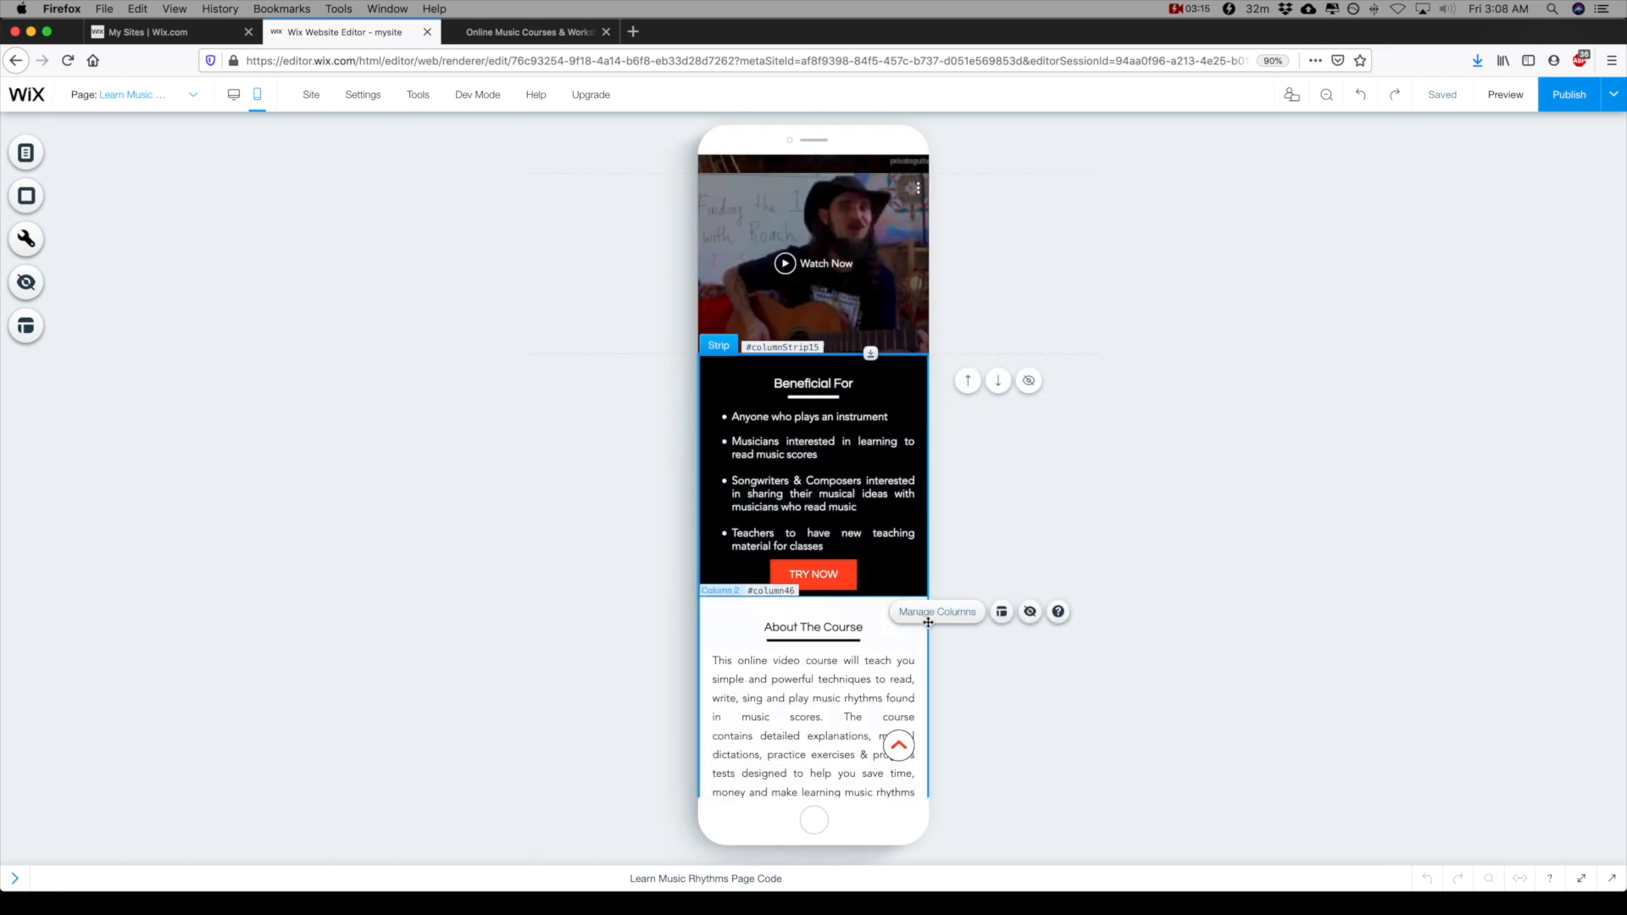
Step: Reorder the strip's columns so About The Course sits above Beneficial For
{"action": "left_click", "coordinate": [936, 611]}
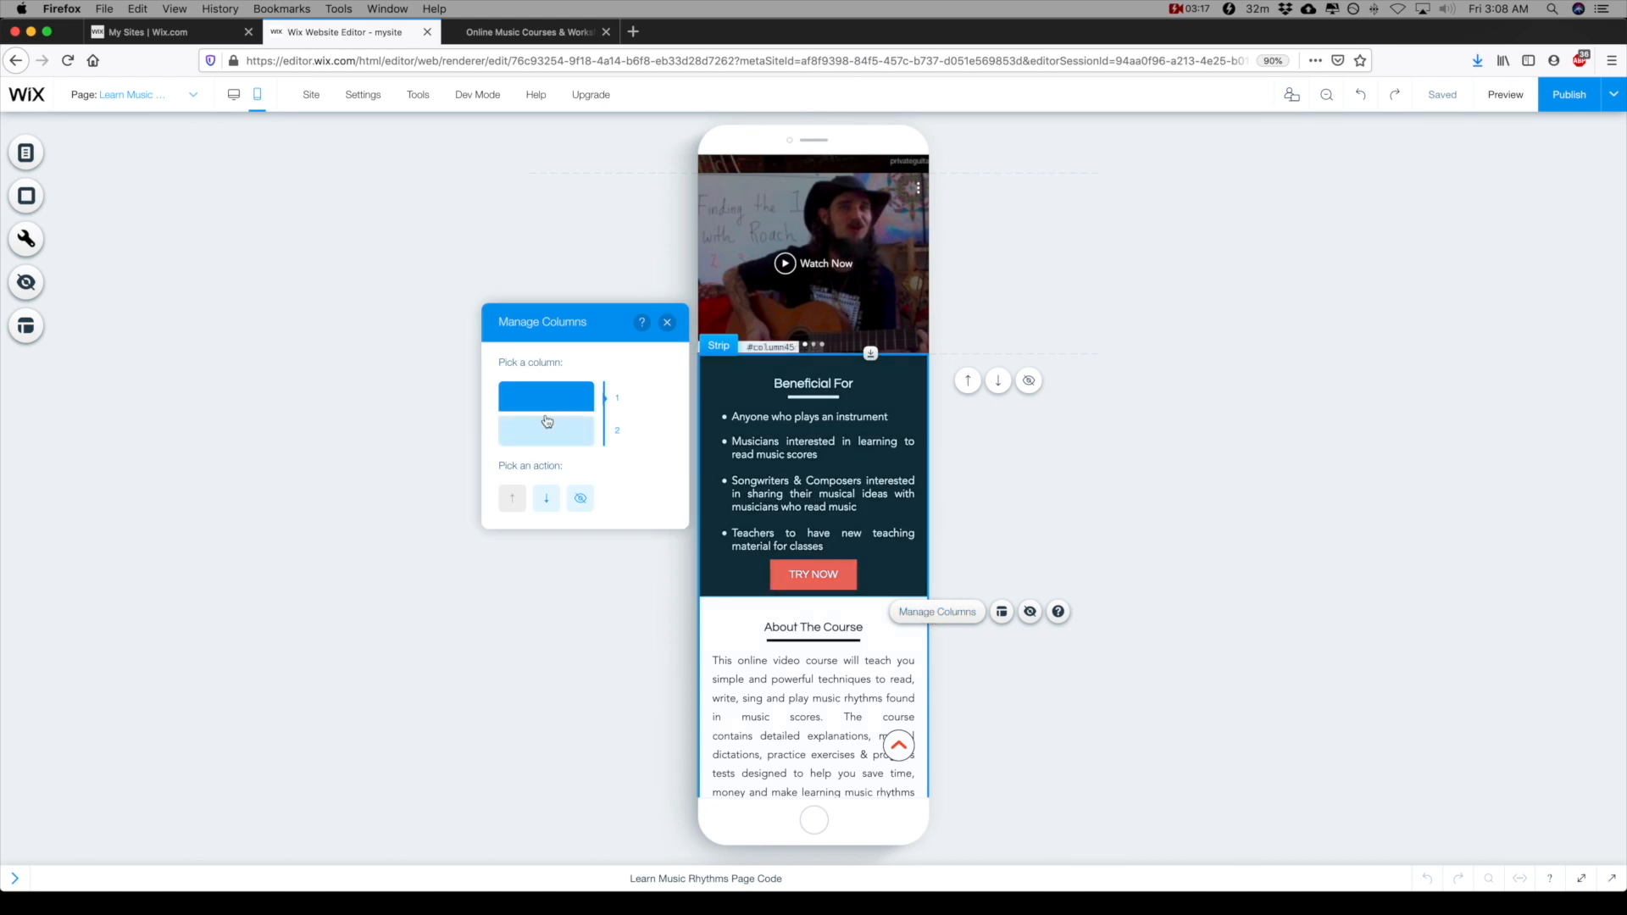
{"action": "mouse_move", "coordinate": [546, 498]}
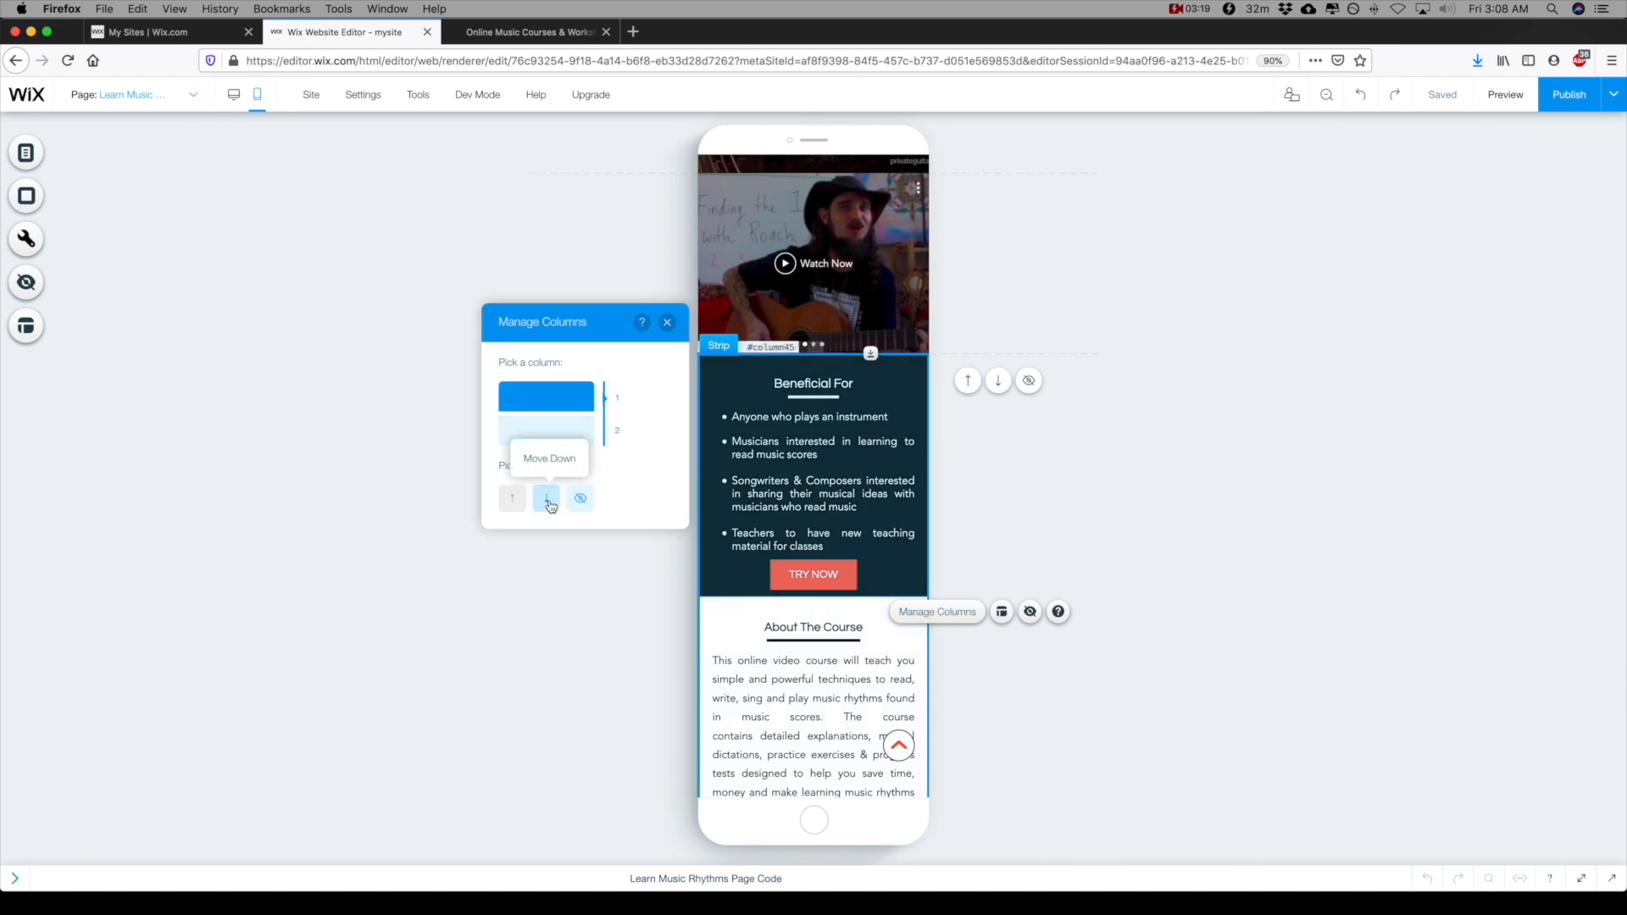
{"action": "left_click", "coordinate": [546, 498]}
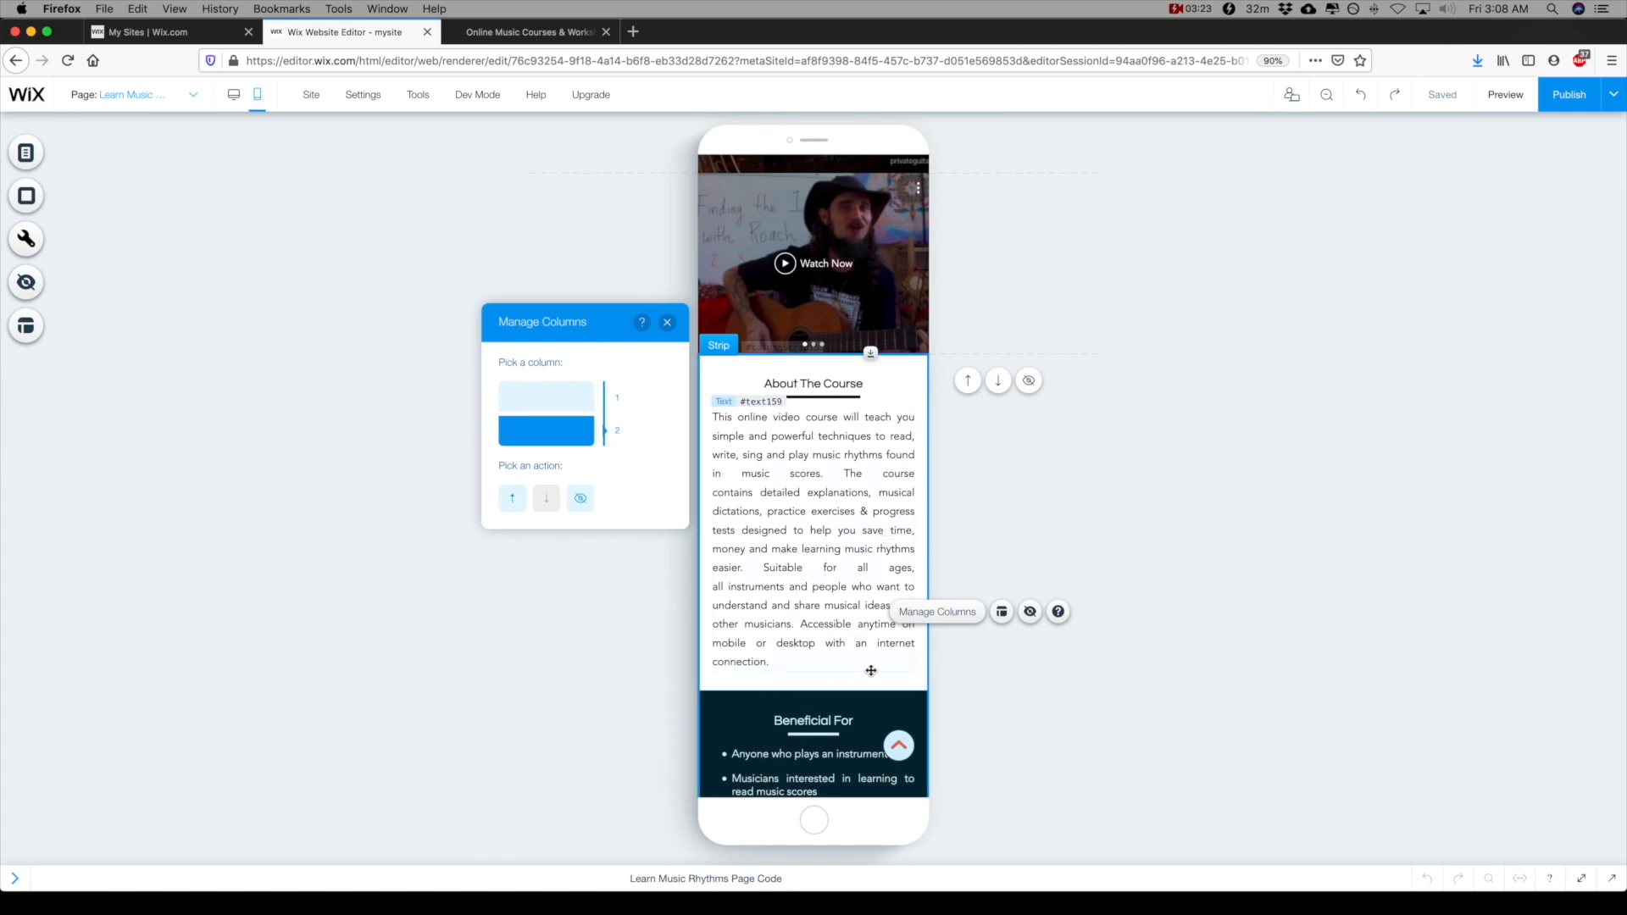
{"action": "left_click", "coordinate": [667, 322]}
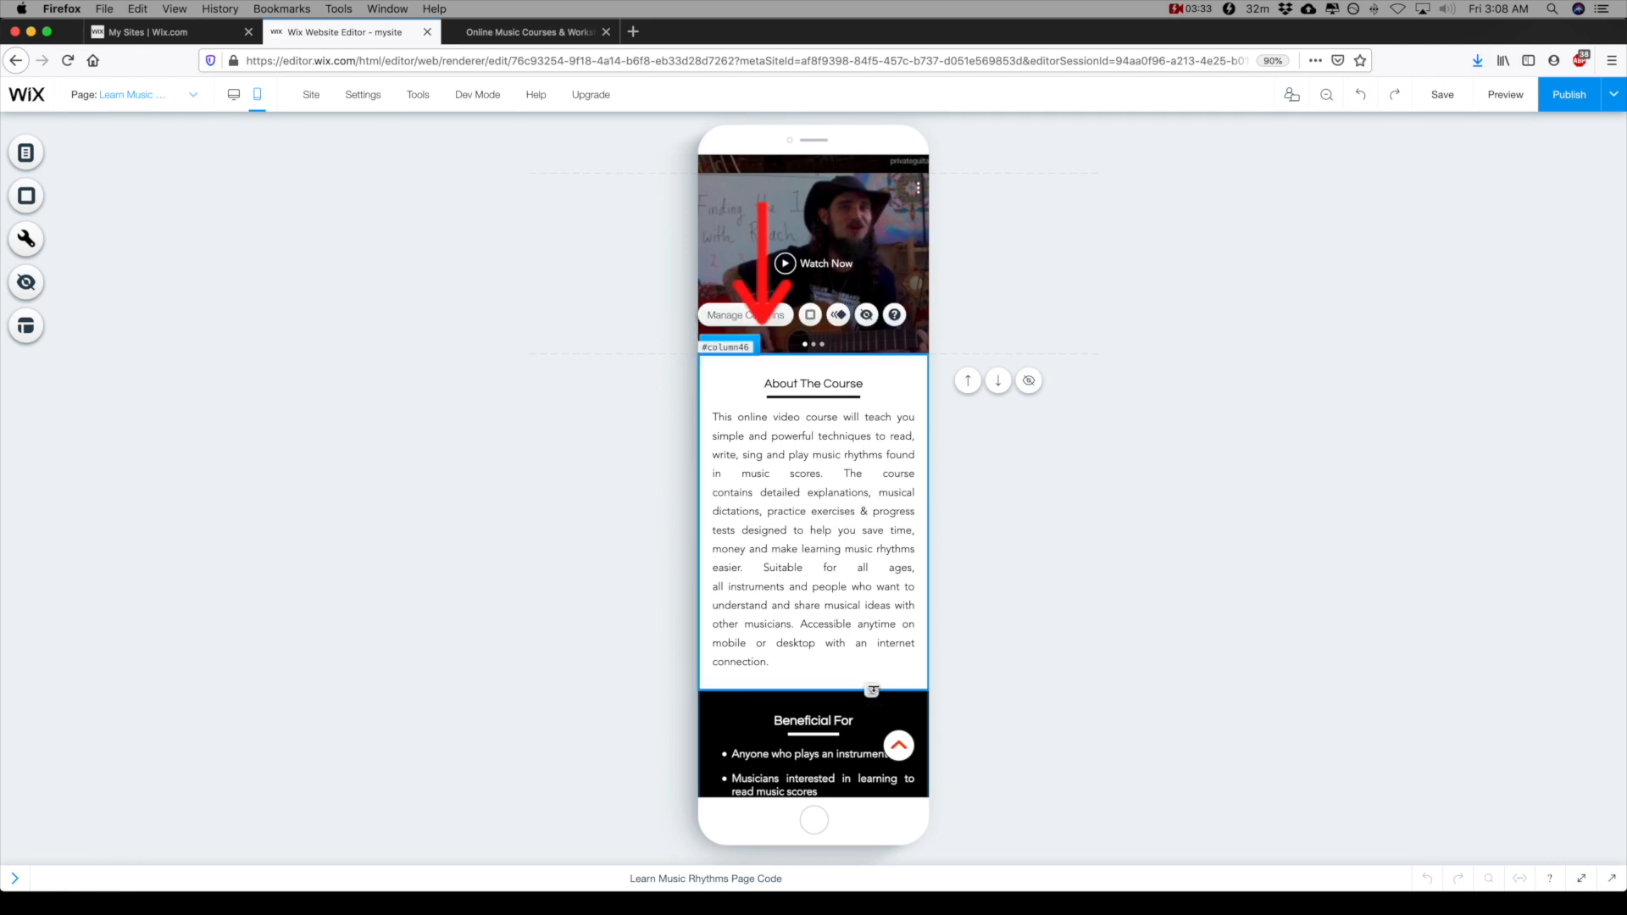
Step: Reposition the Beneficial For heading, its underline and the bullet list along the center guide
{"action": "scroll", "scroll_direction": "down", "scroll_amount": 3}
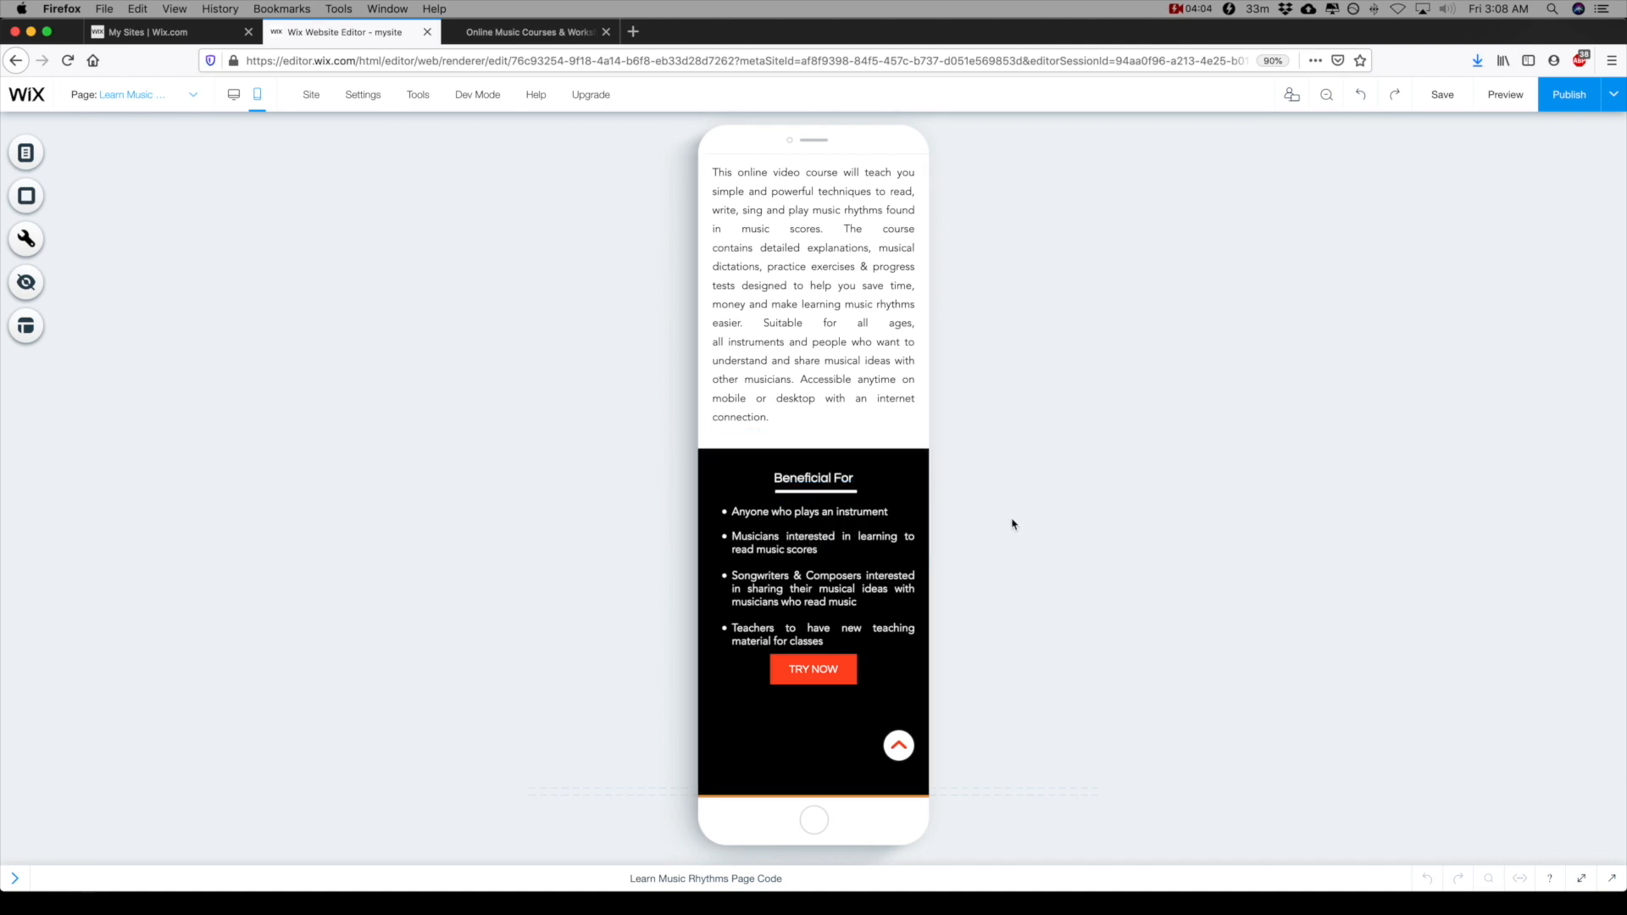
{"action": "left_click", "coordinate": [814, 477]}
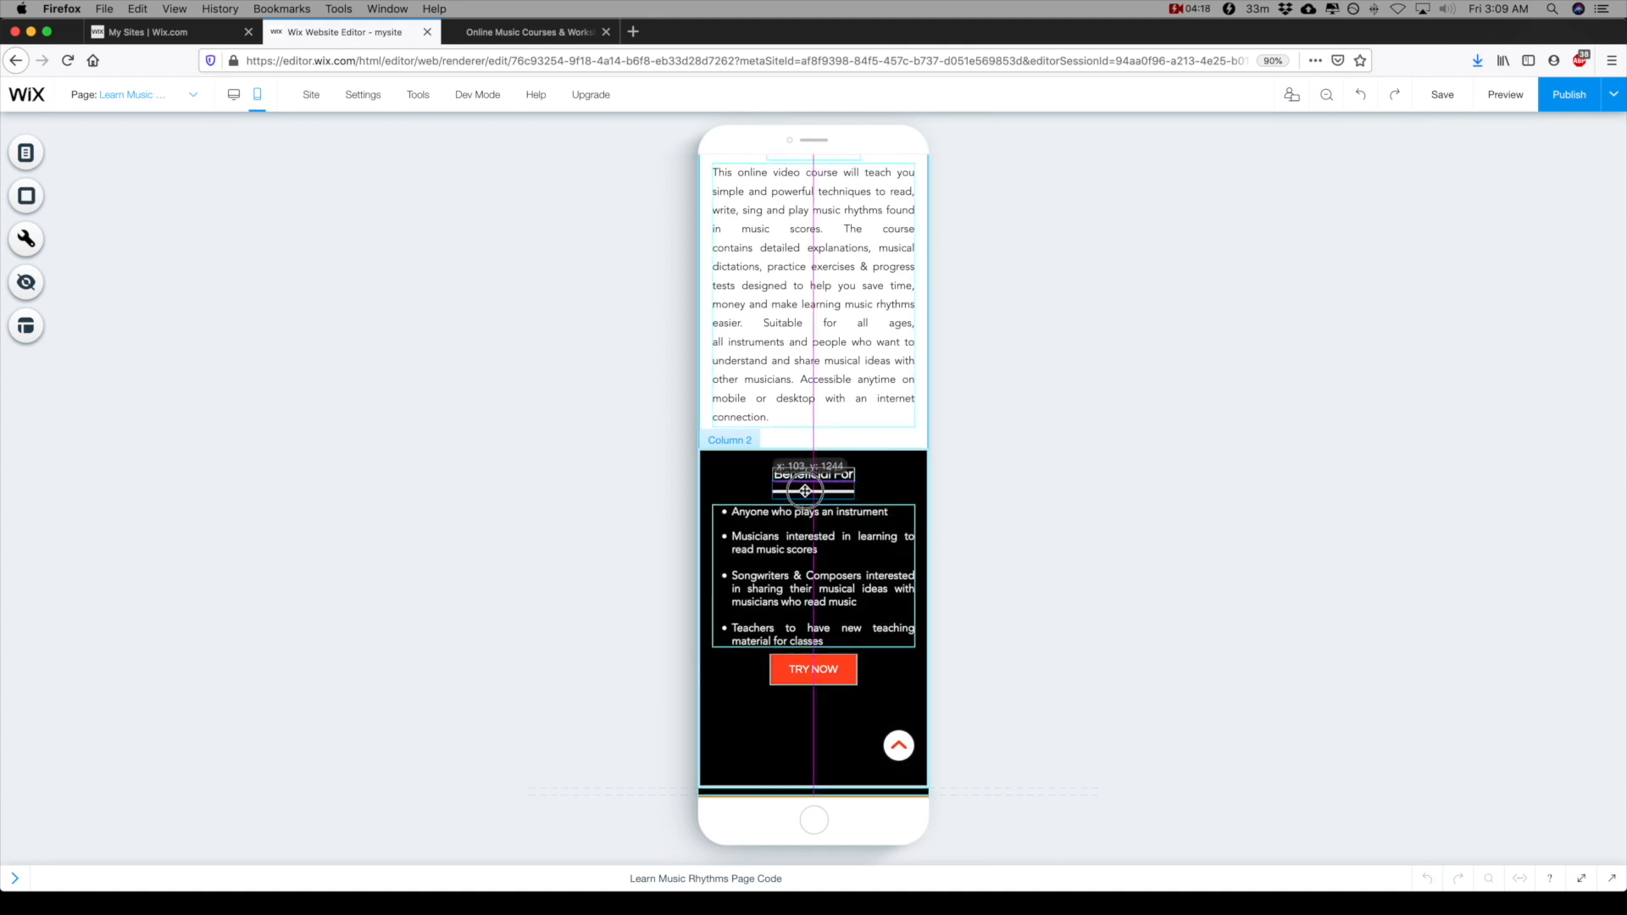
{"action": "left_click", "coordinate": [812, 477]}
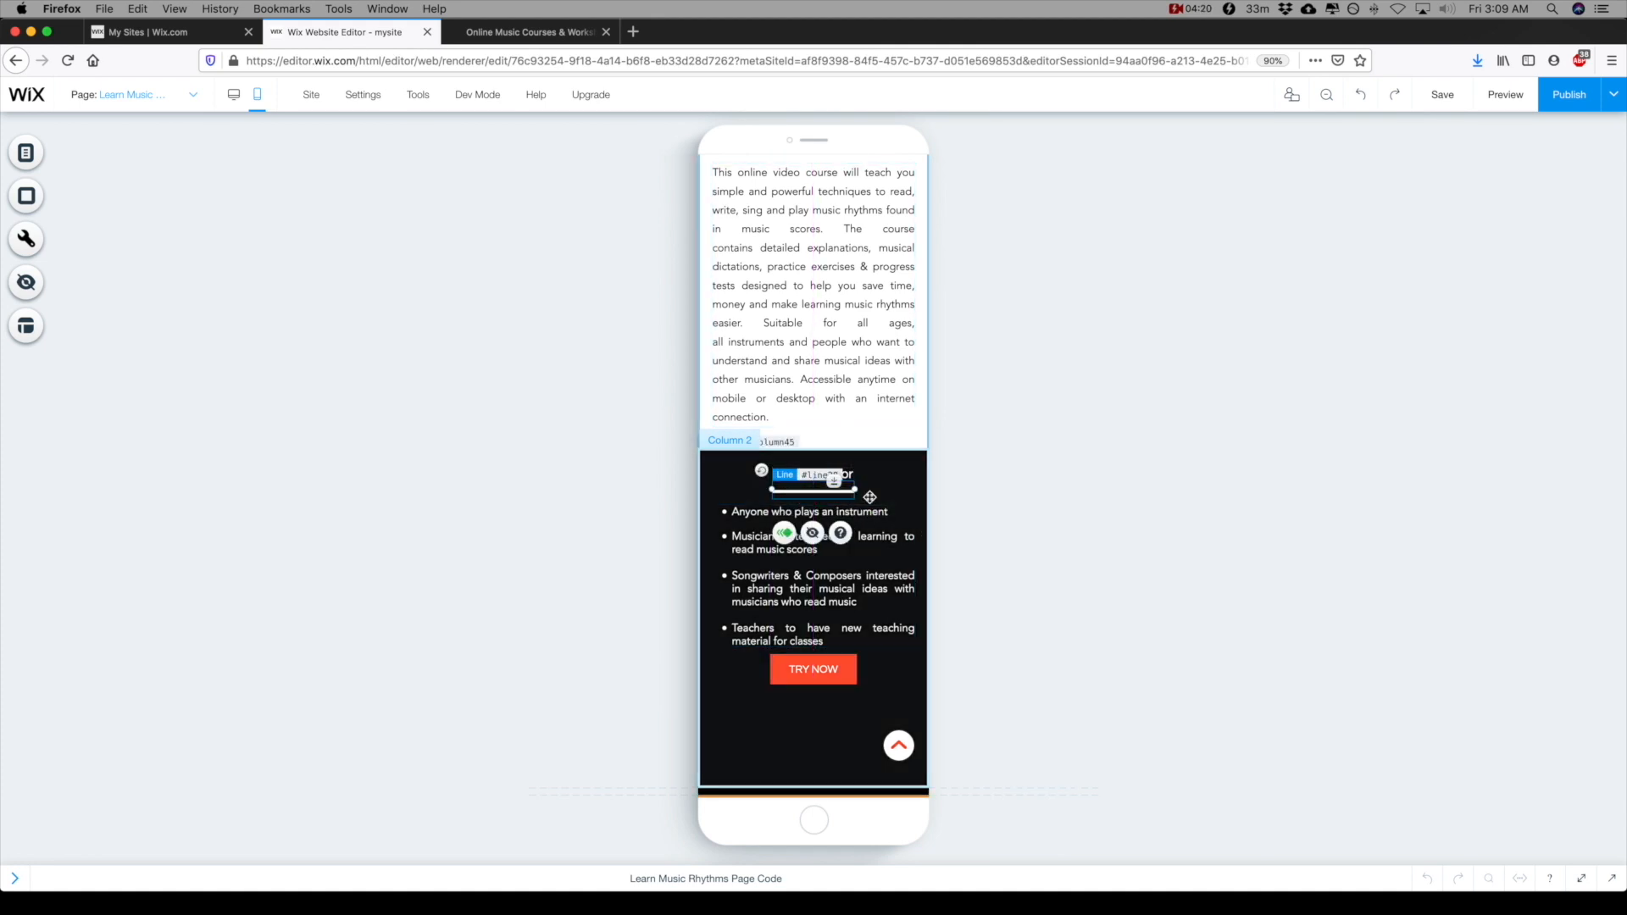
{"action": "left_click", "coordinate": [1025, 524]}
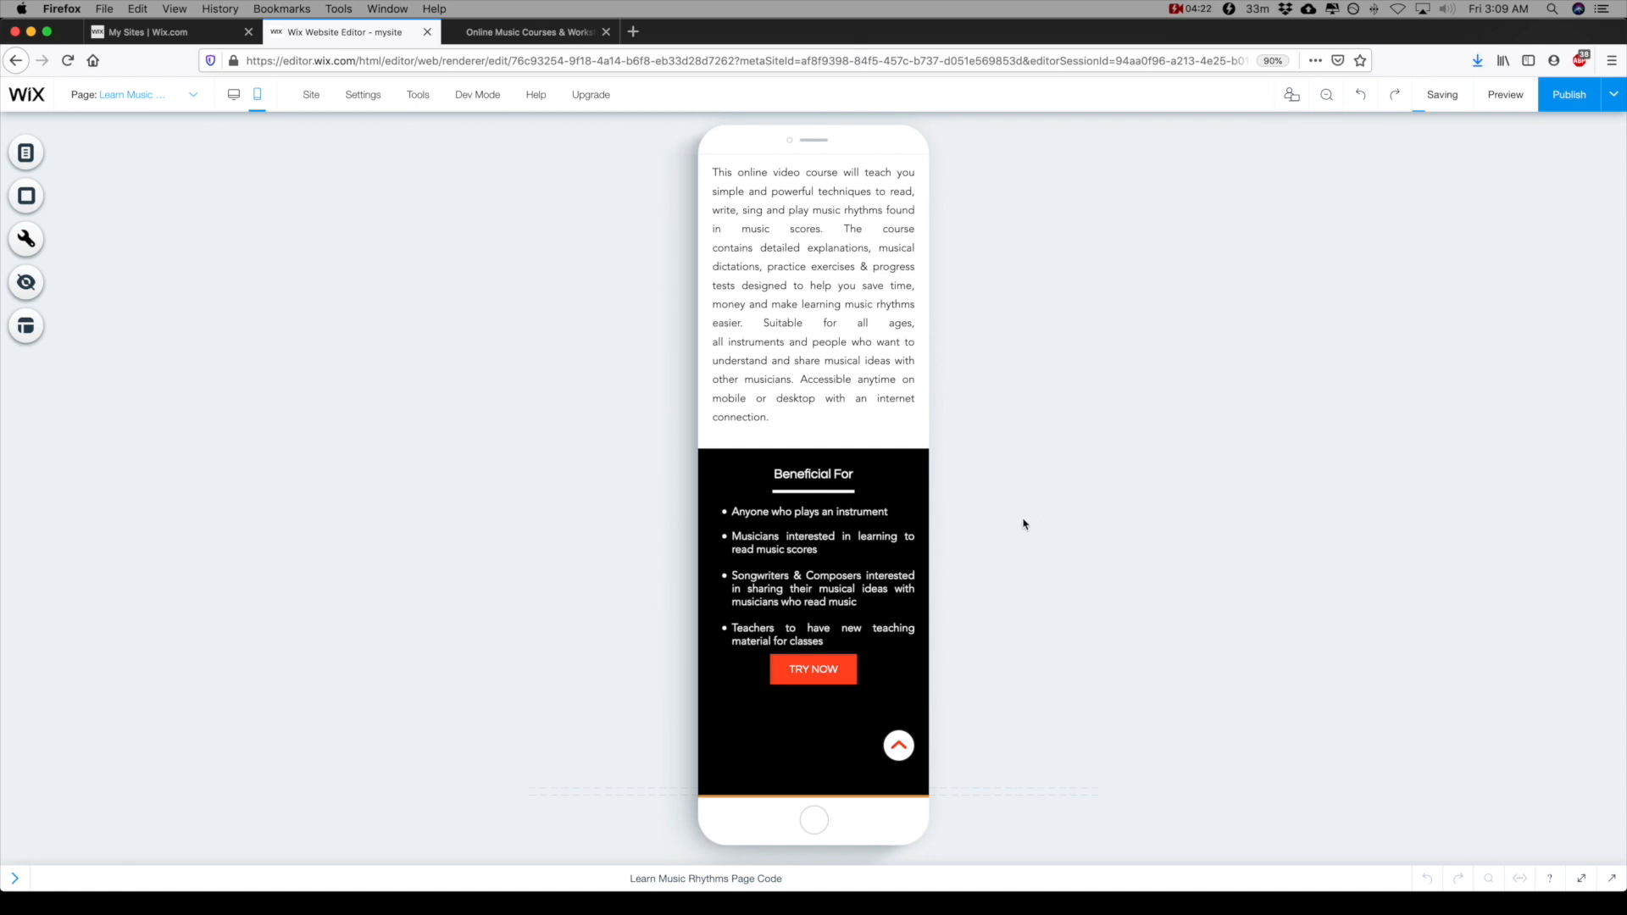
{"action": "left_click", "coordinate": [812, 669]}
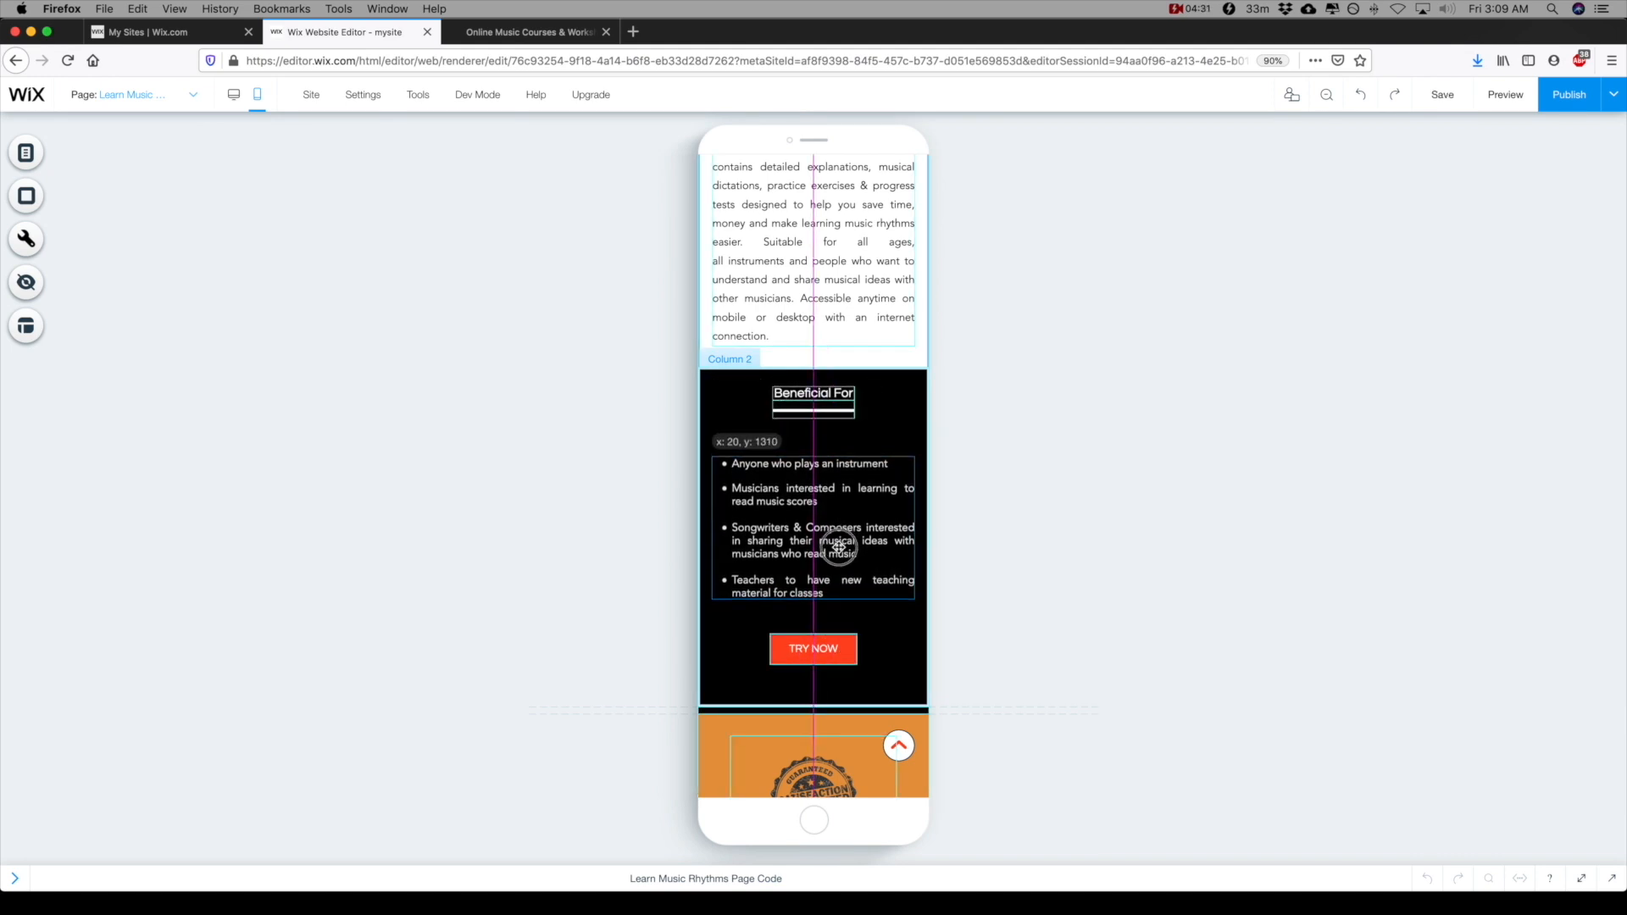
{"action": "left_click", "coordinate": [813, 405]}
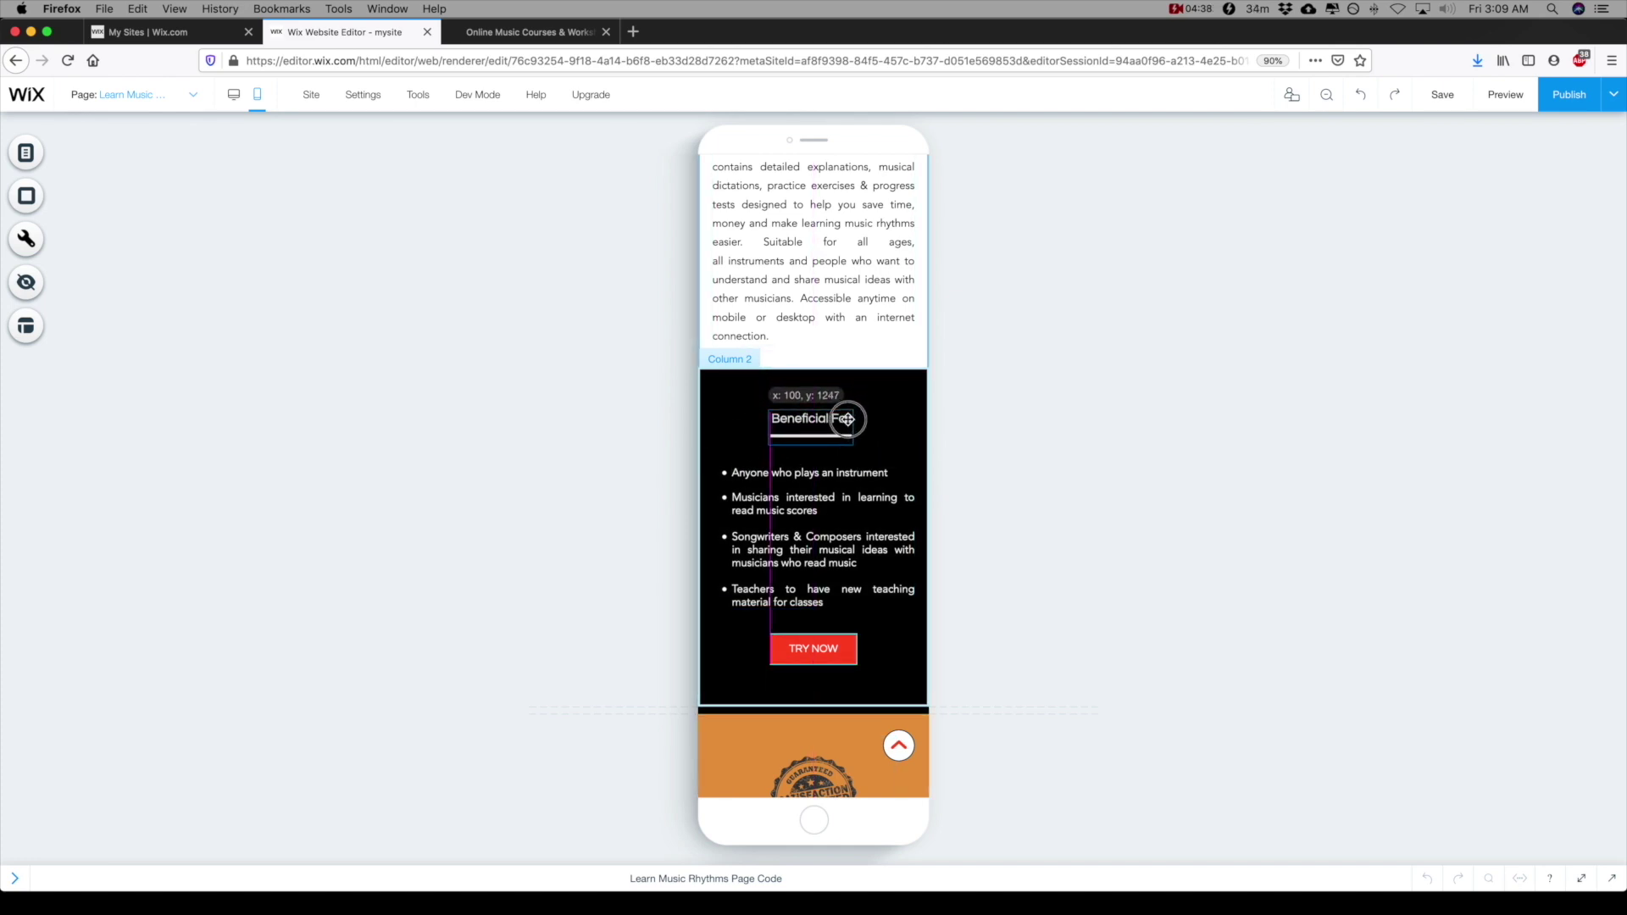
{"action": "left_click", "coordinate": [812, 540]}
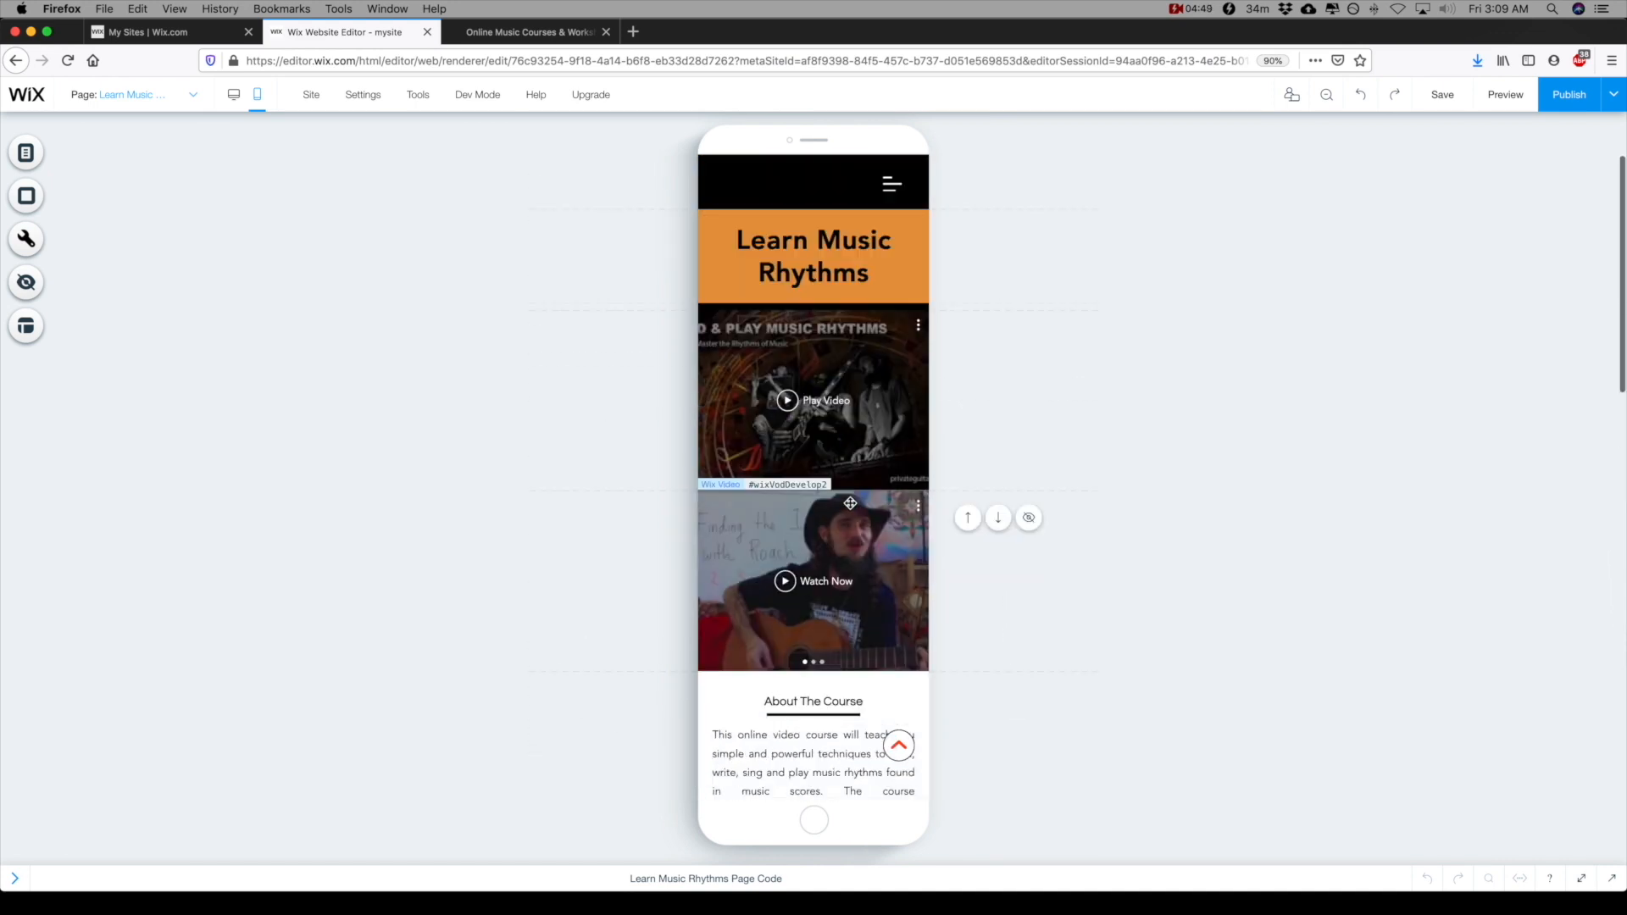
Step: Move the refund text lower and recenter the guarantee badge above it
{"action": "scroll", "scroll_direction": "down", "scroll_amount": 3}
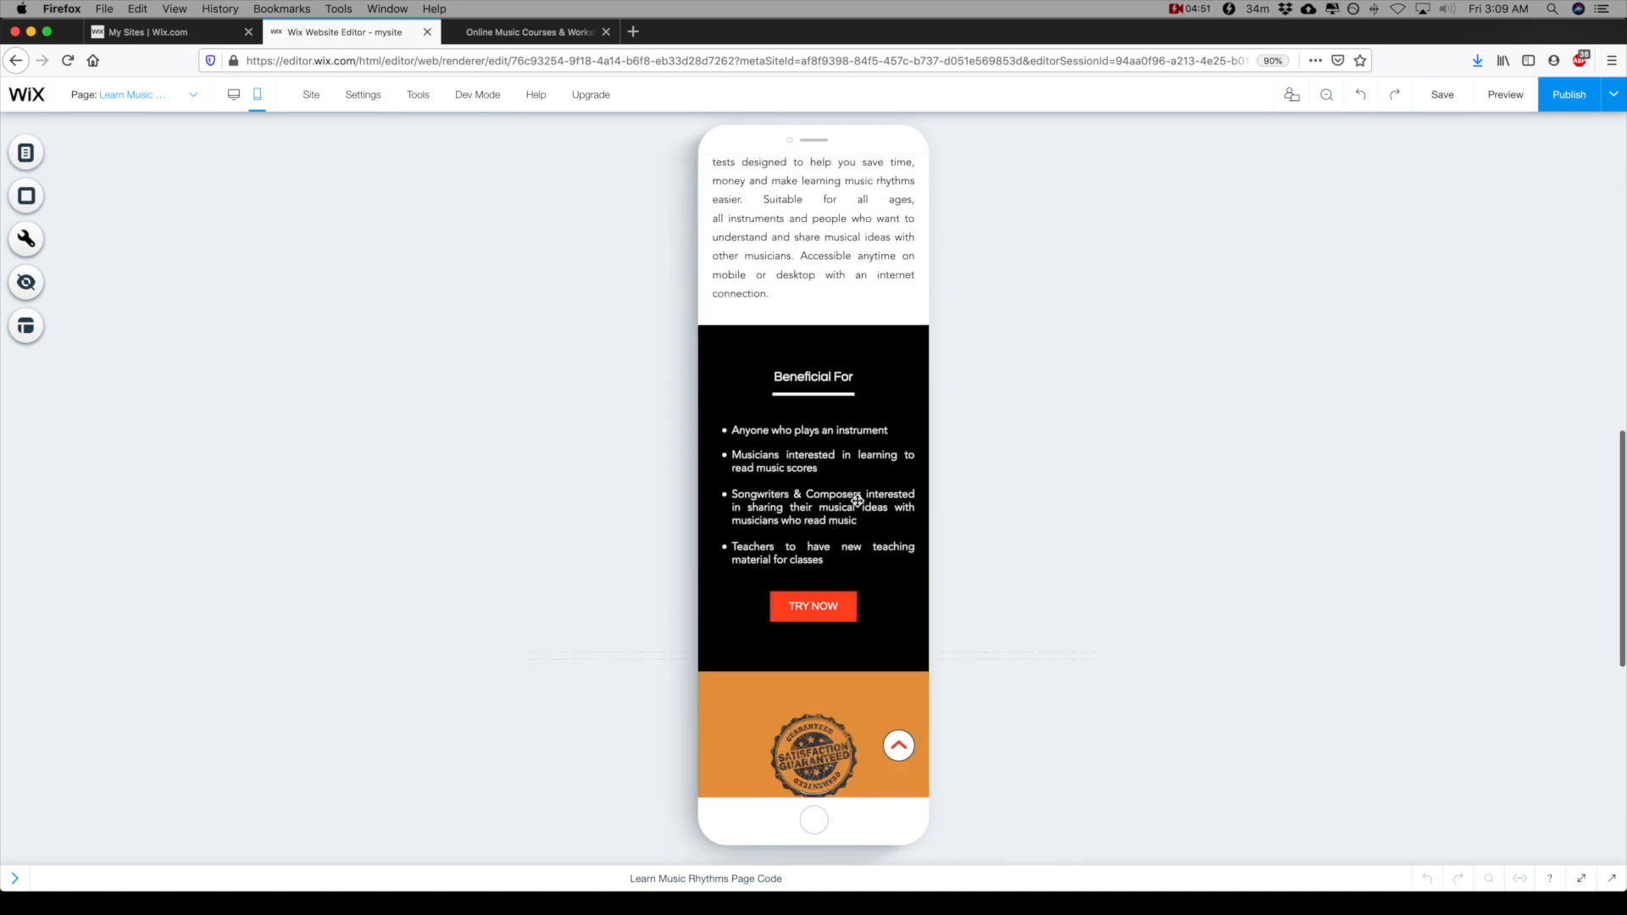
{"action": "scroll", "scroll_direction": "down", "scroll_amount": 3}
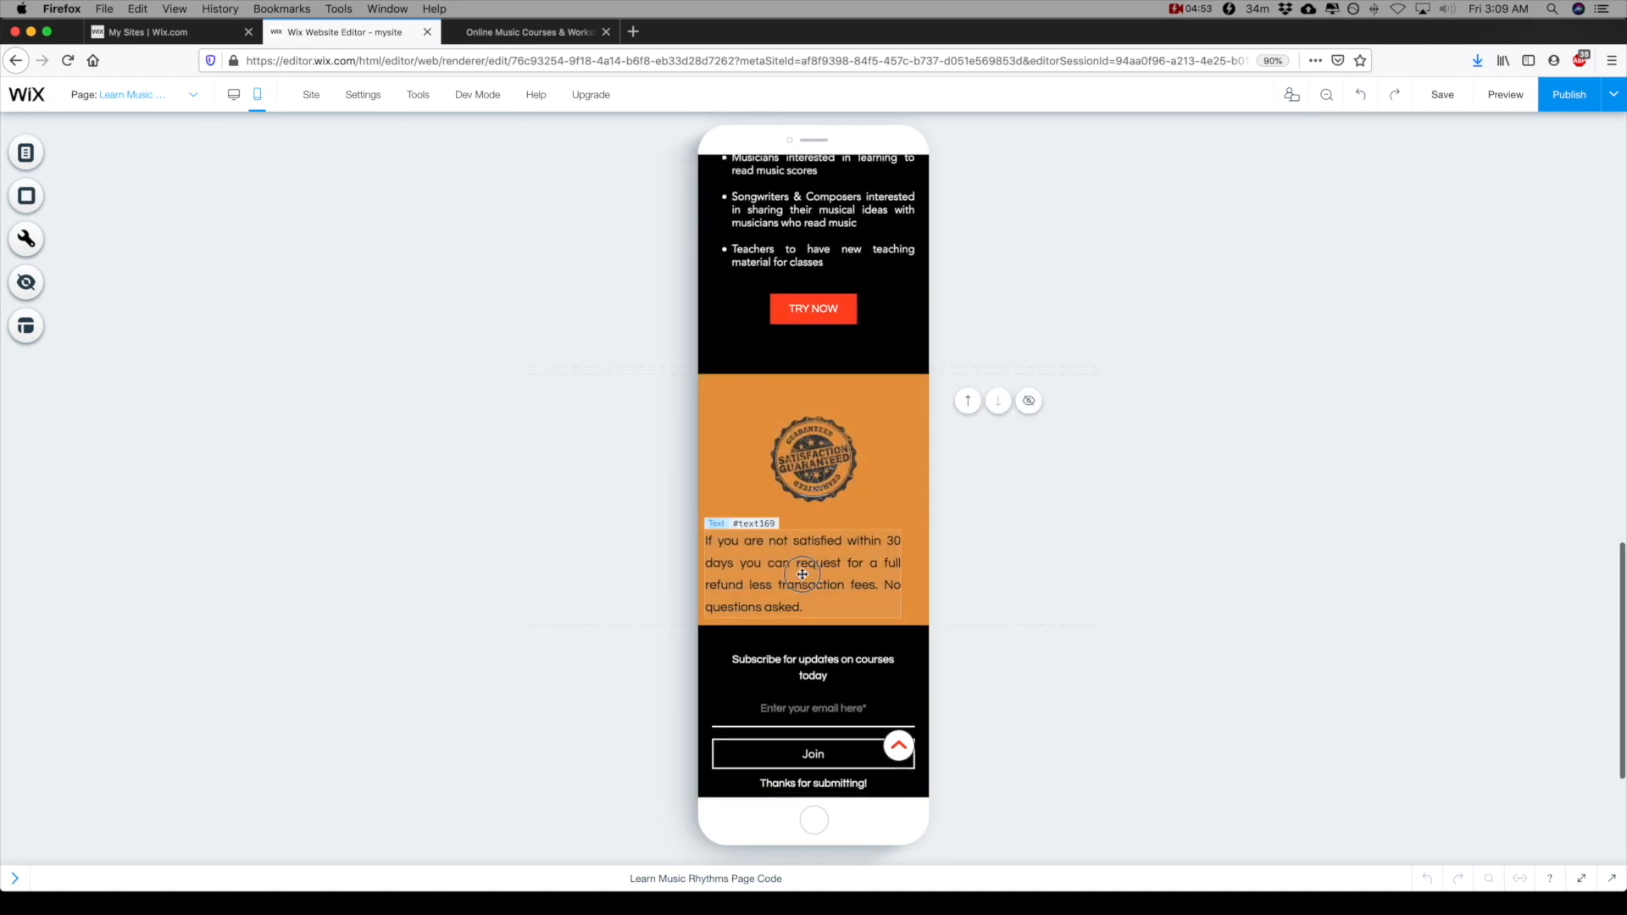
{"action": "left_click", "coordinate": [813, 446]}
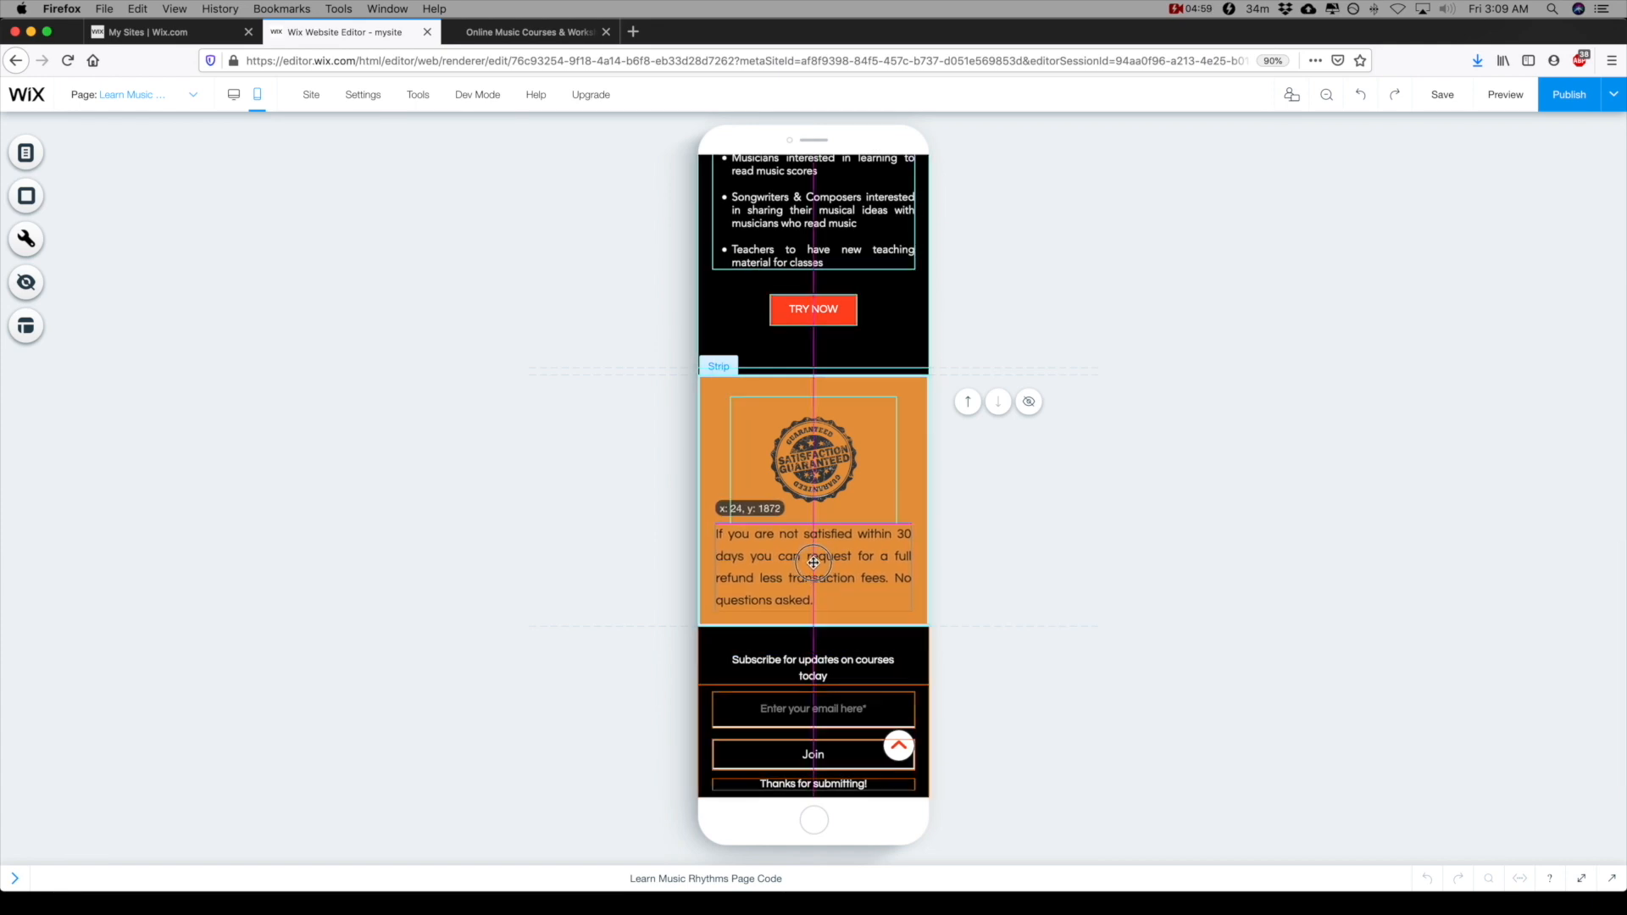
{"action": "left_click", "coordinate": [813, 498]}
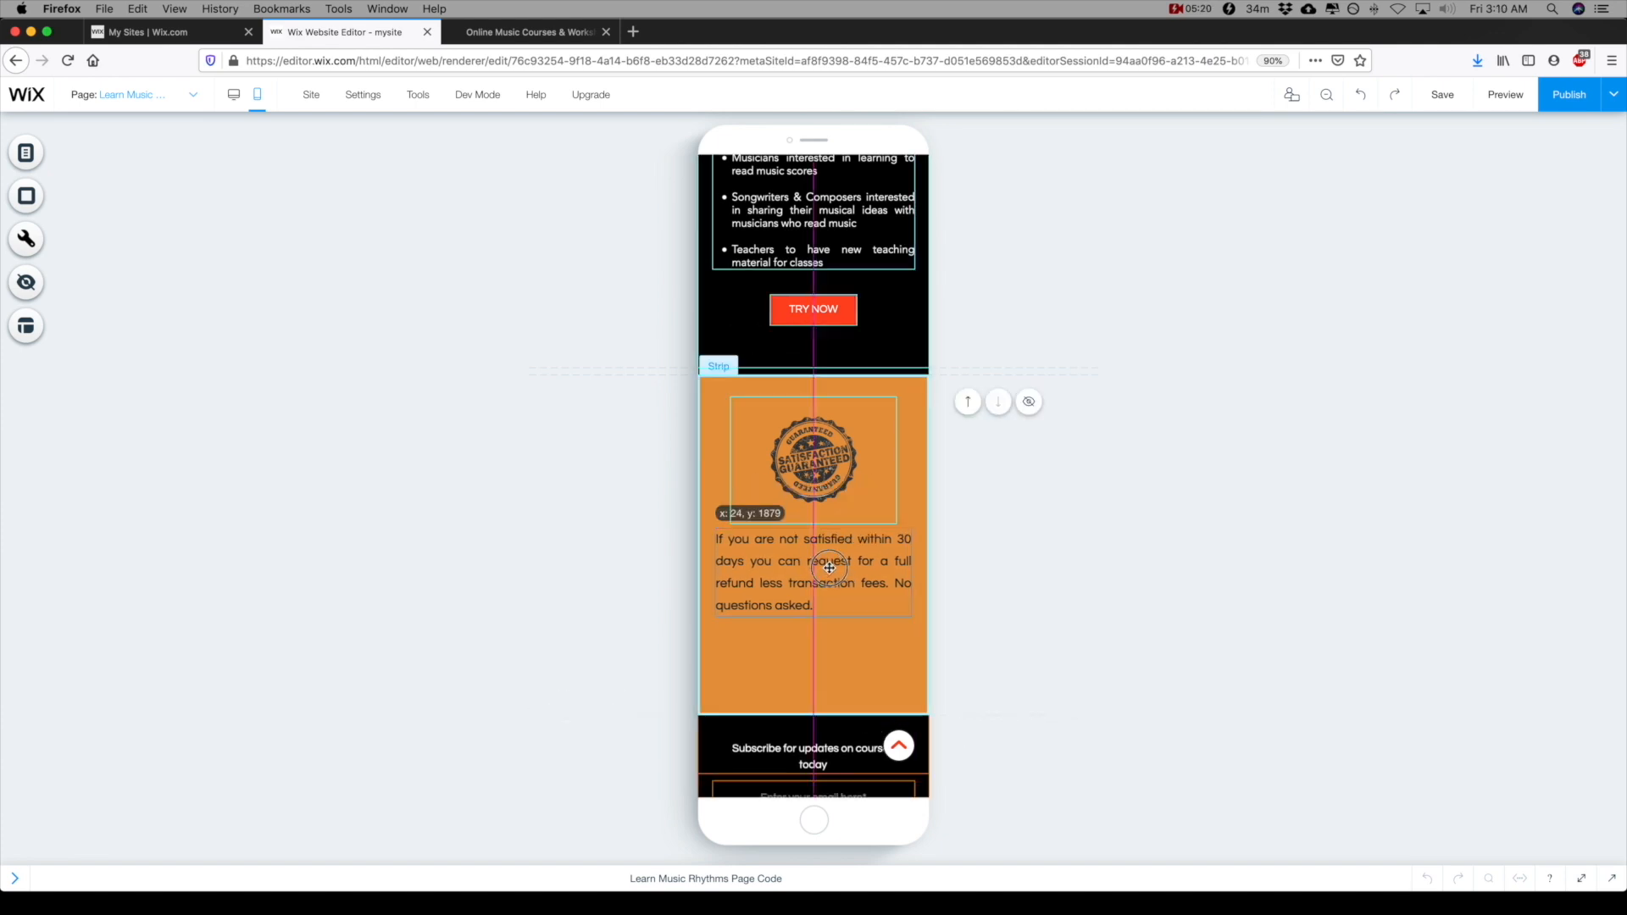
{"action": "left_click", "coordinate": [813, 459]}
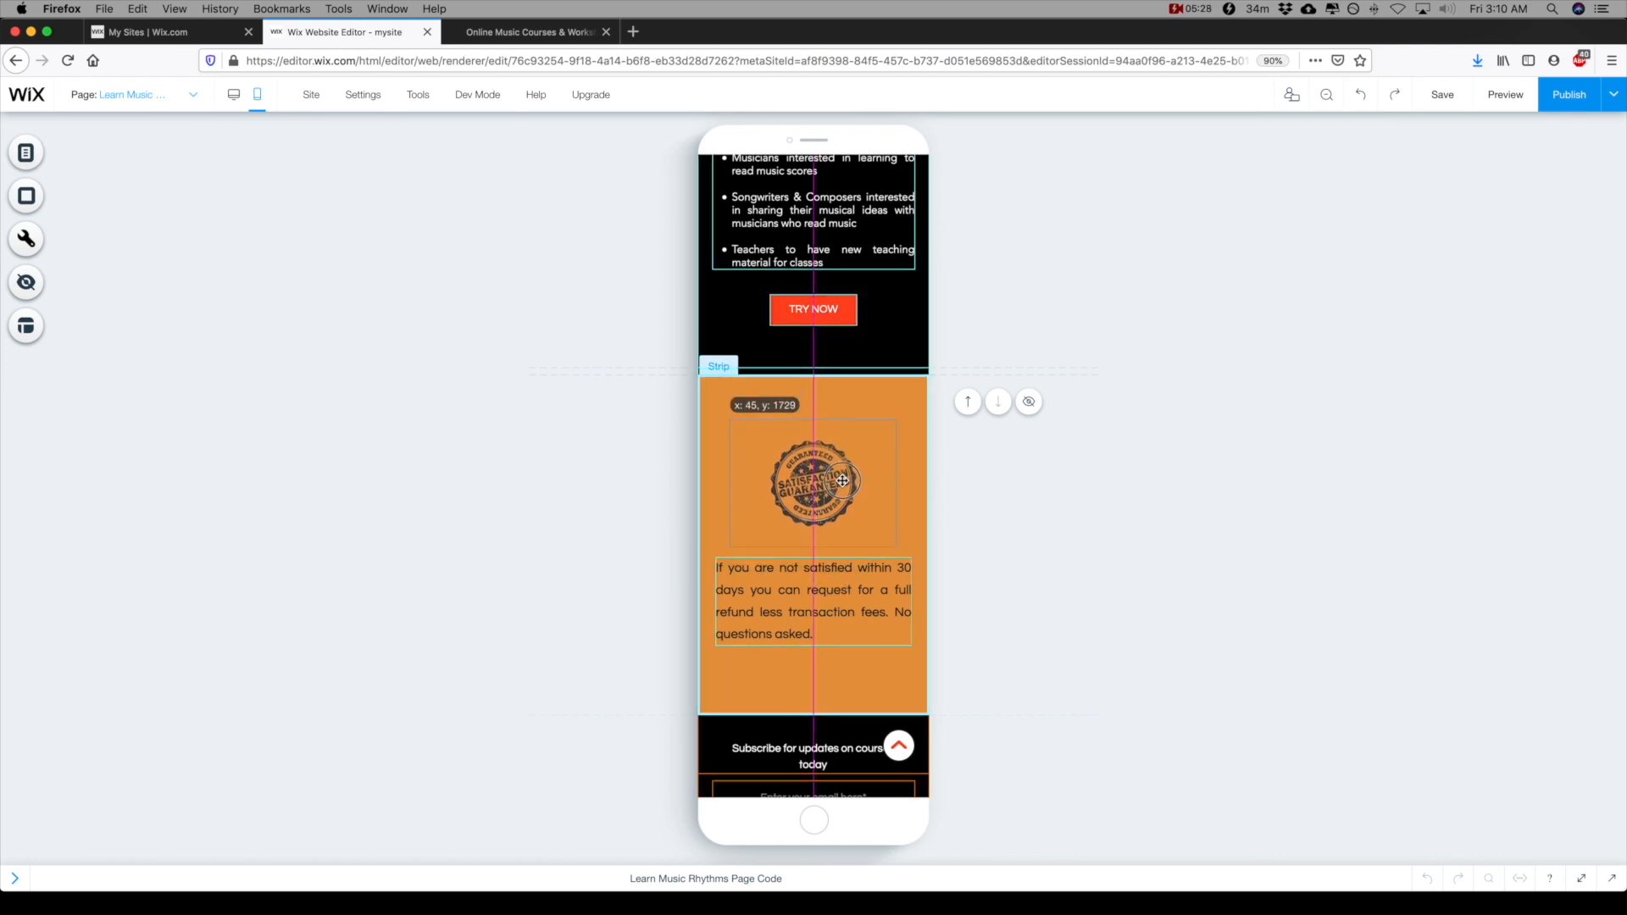
{"action": "scroll", "scroll_direction": "up", "scroll_amount": 3}
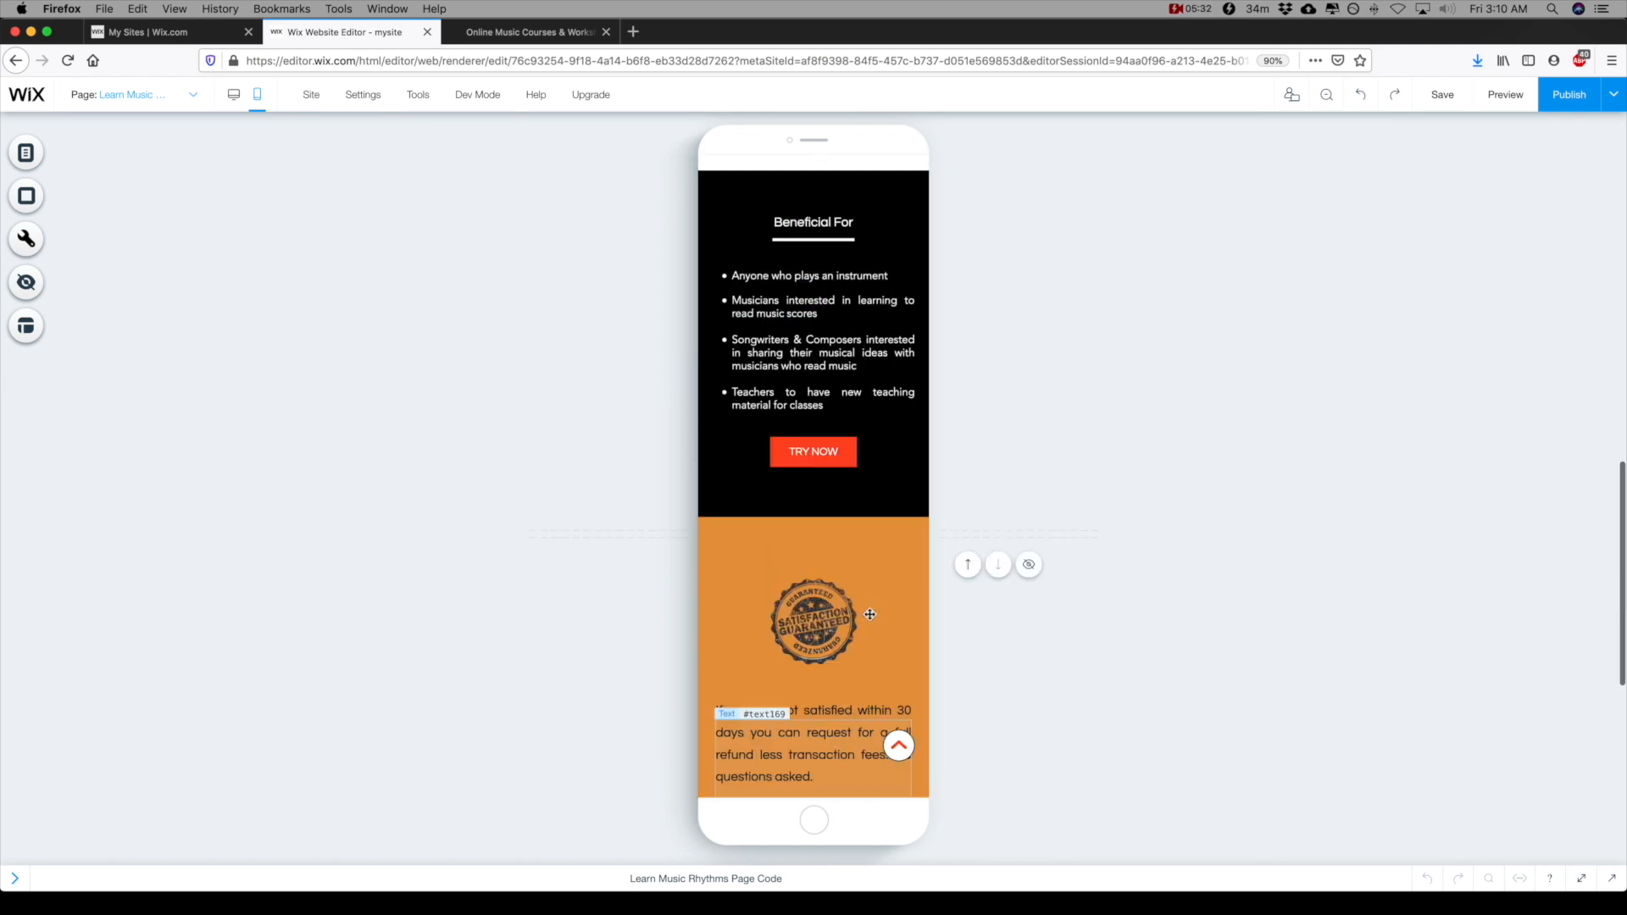
Step: Scroll through the whole mobile page to review it, then save
{"action": "scroll", "scroll_direction": "up", "scroll_amount": 3}
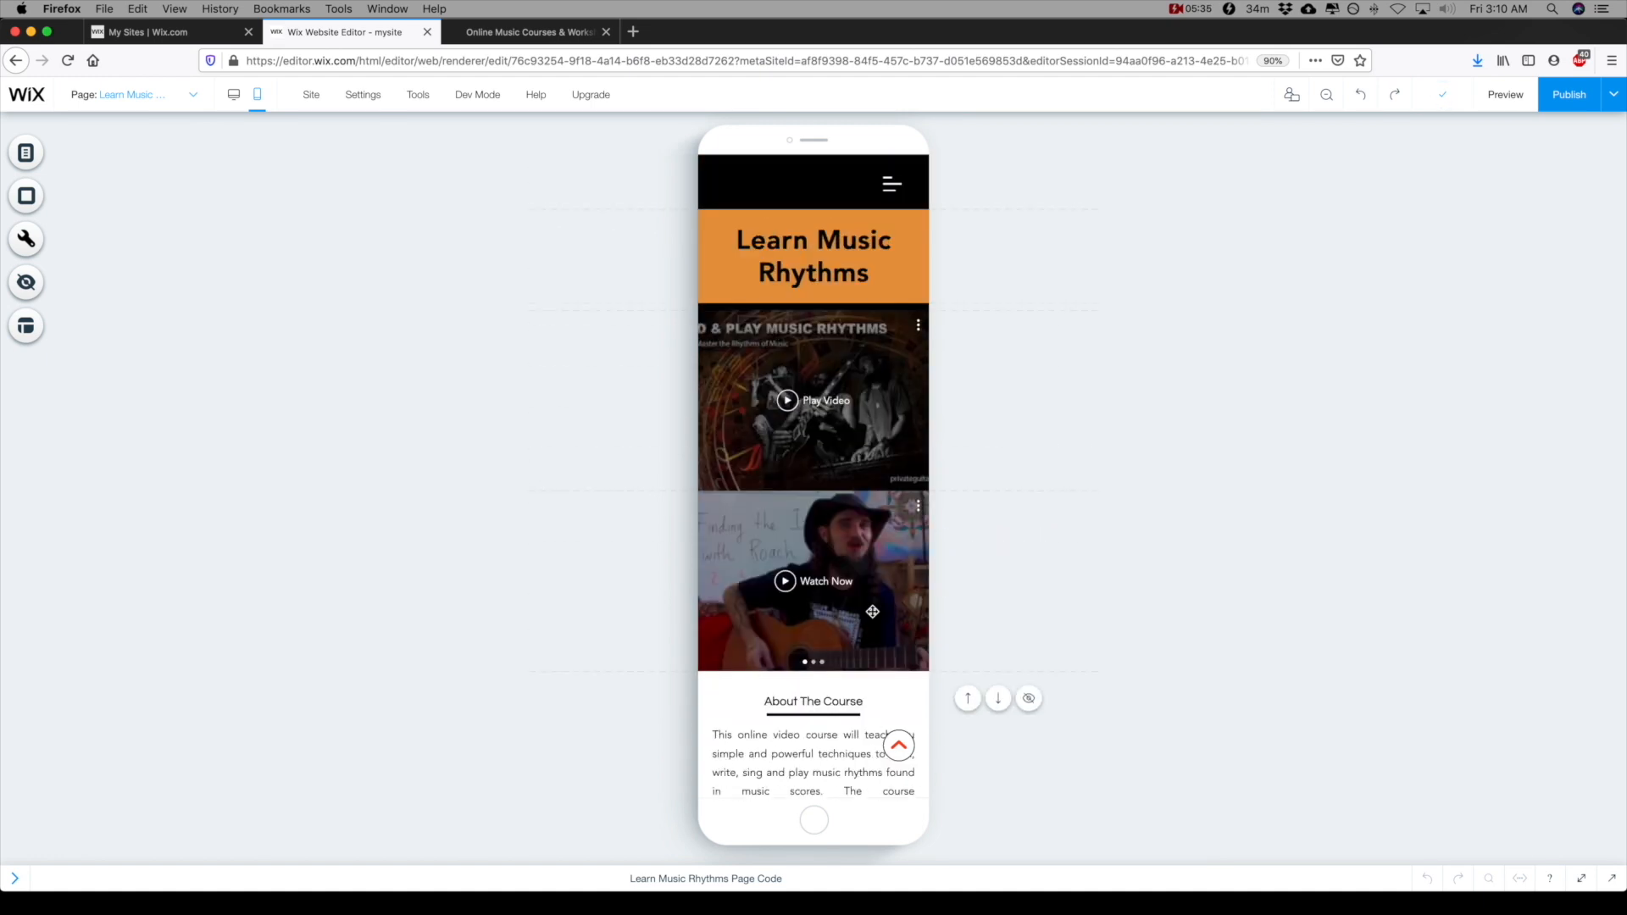
{"action": "scroll", "scroll_direction": "down", "scroll_amount": 3}
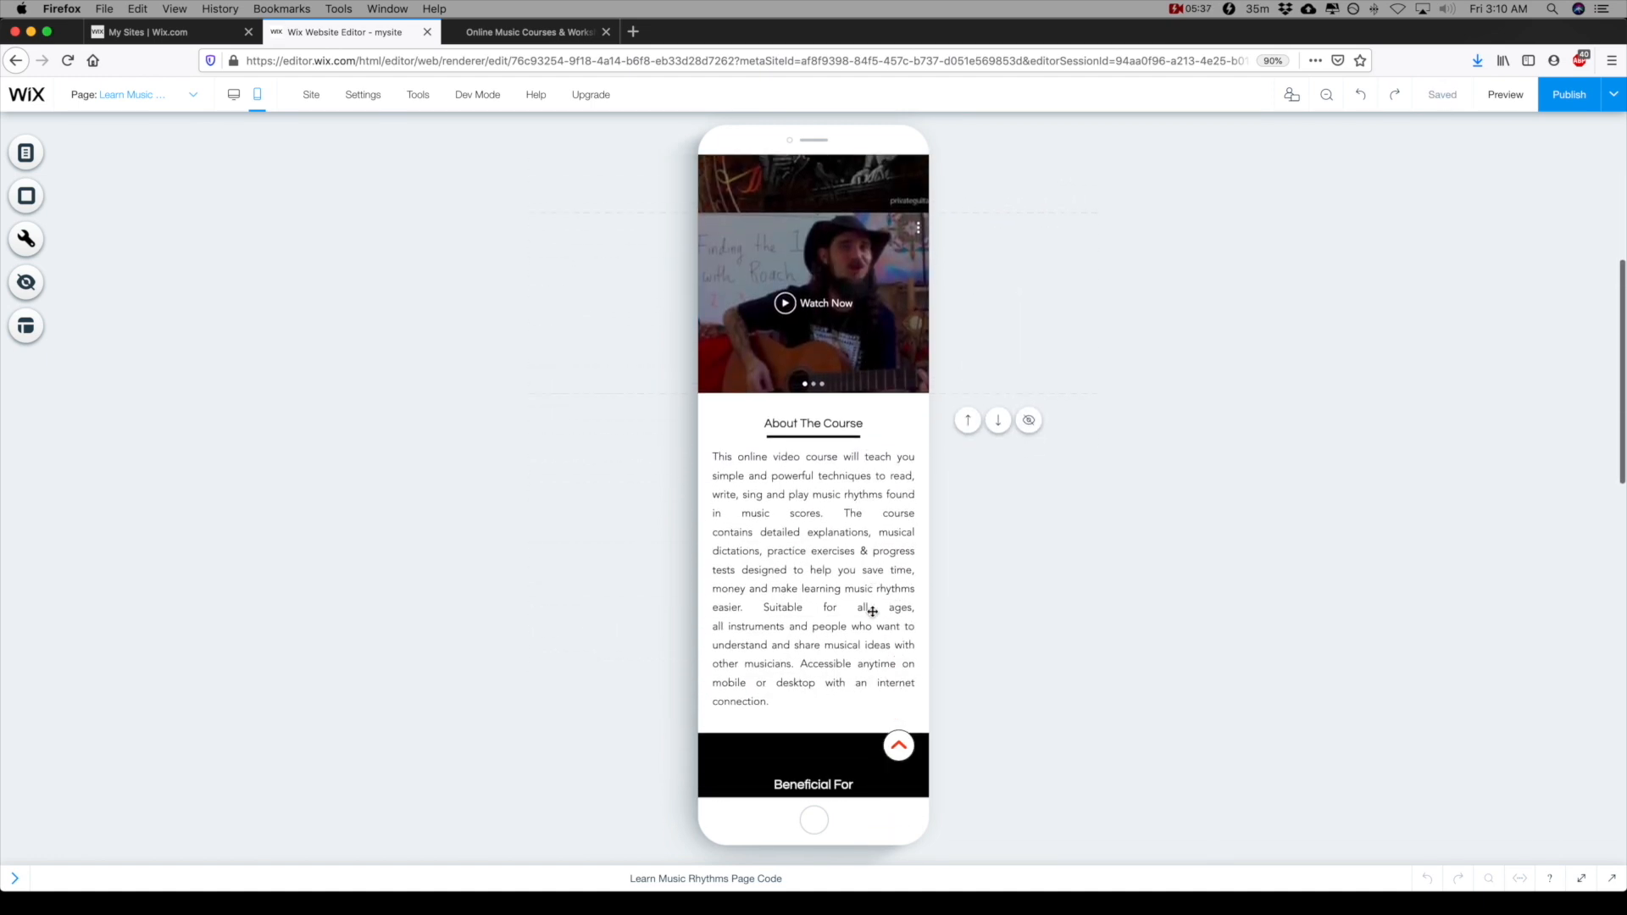
{"action": "scroll", "scroll_direction": "down", "scroll_amount": 3}
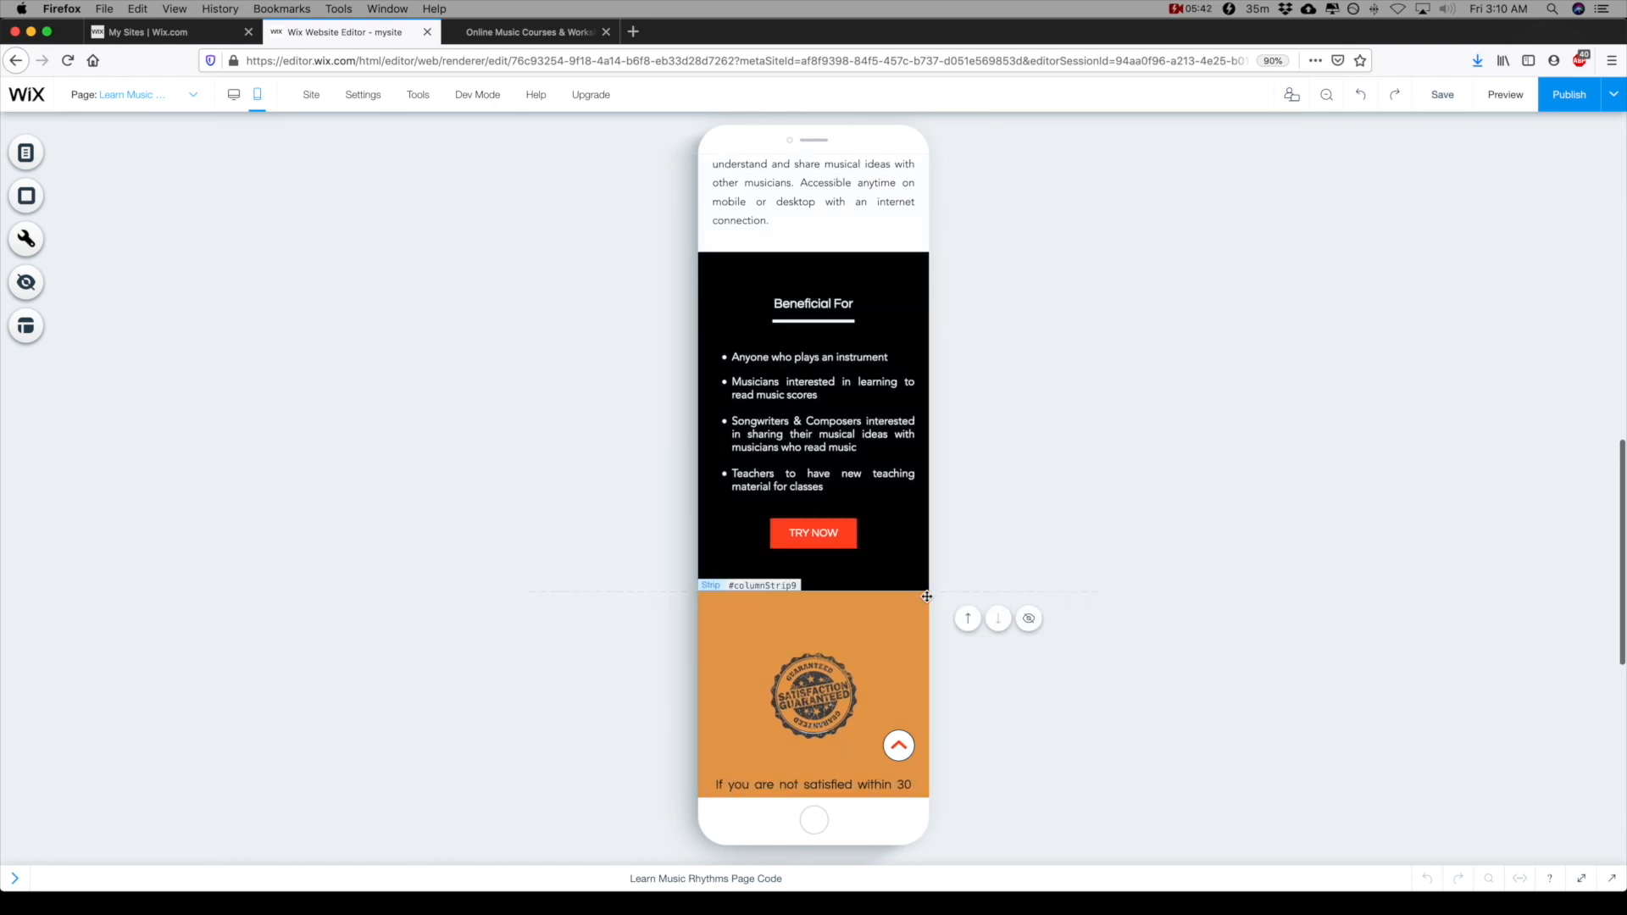
{"action": "scroll", "scroll_direction": "up", "scroll_amount": 3}
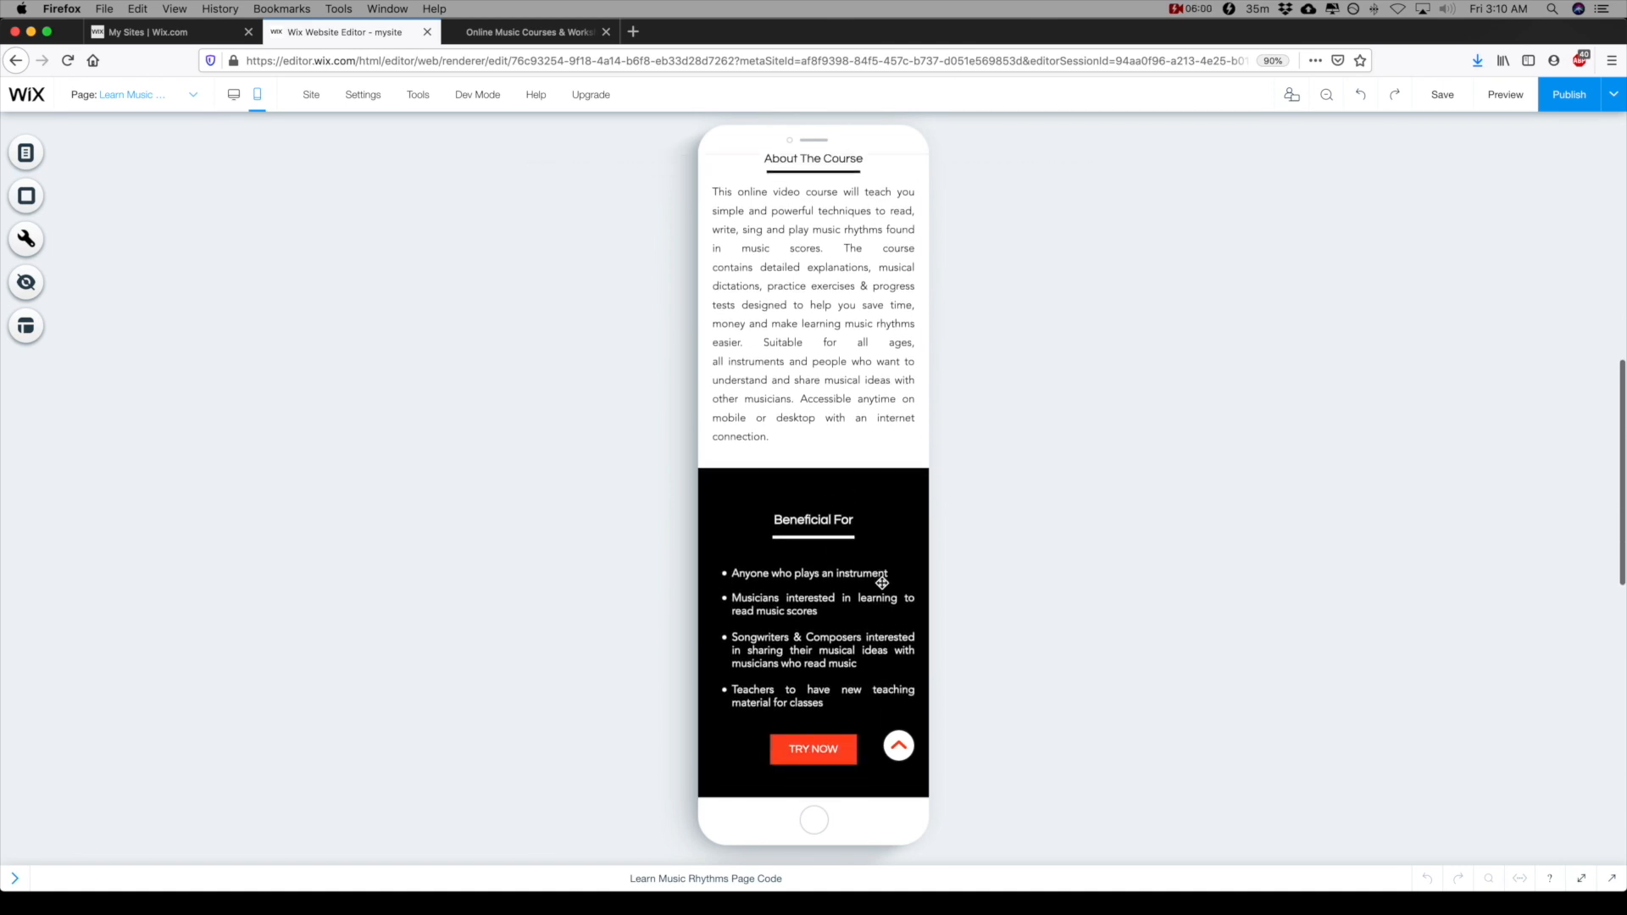
{"action": "scroll", "scroll_direction": "down", "scroll_amount": 3}
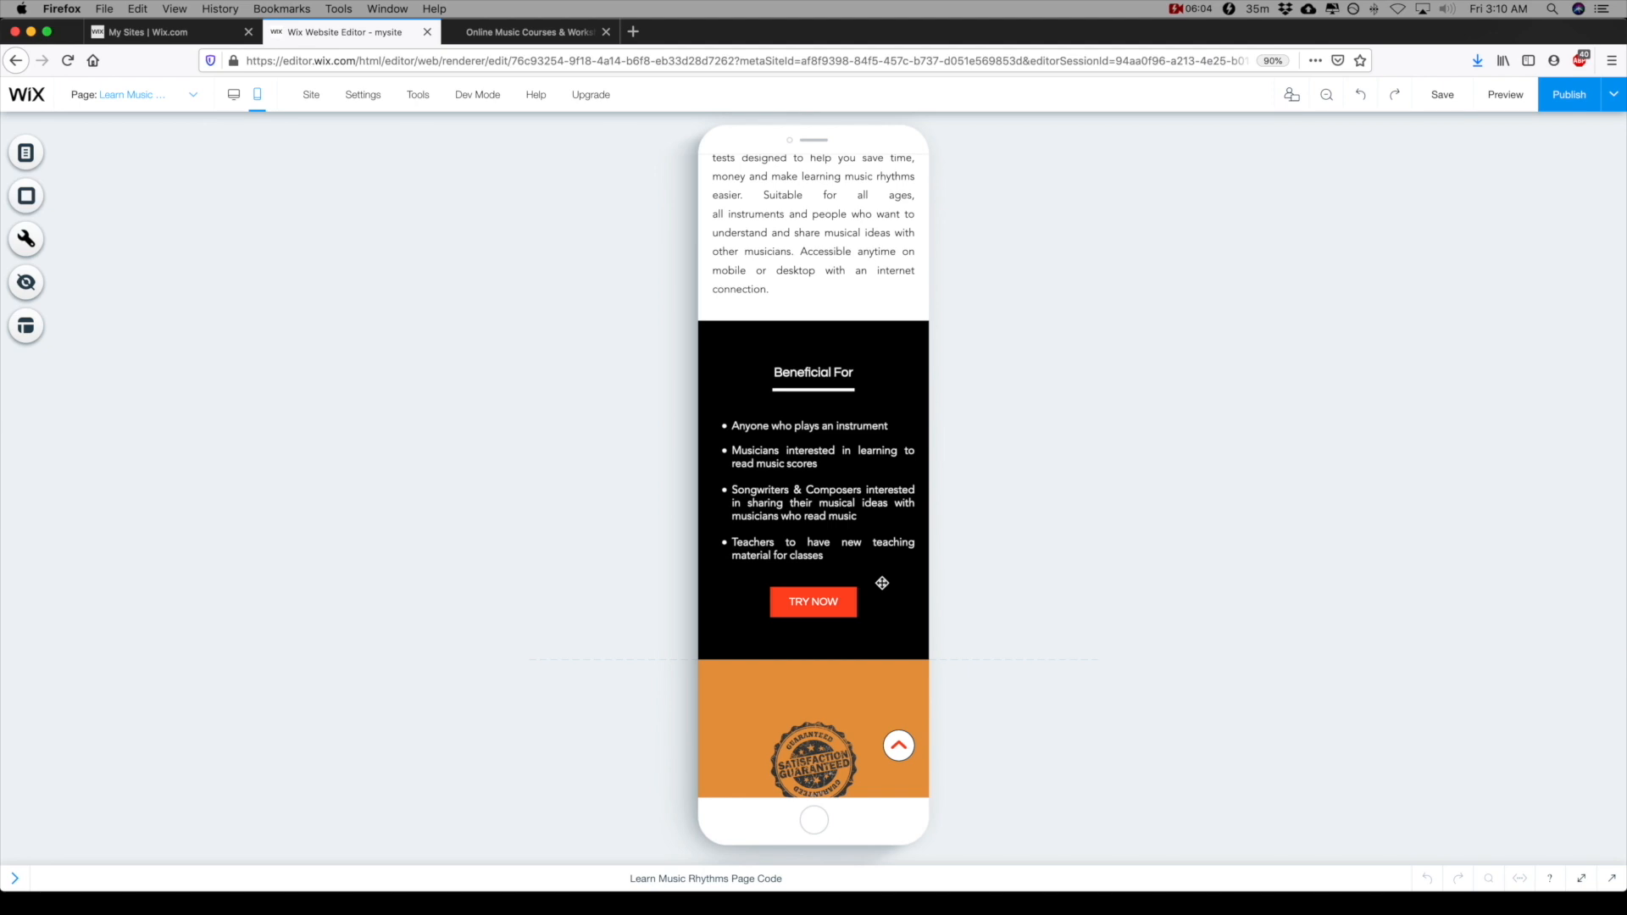
{"action": "scroll", "scroll_direction": "down", "scroll_amount": 3}
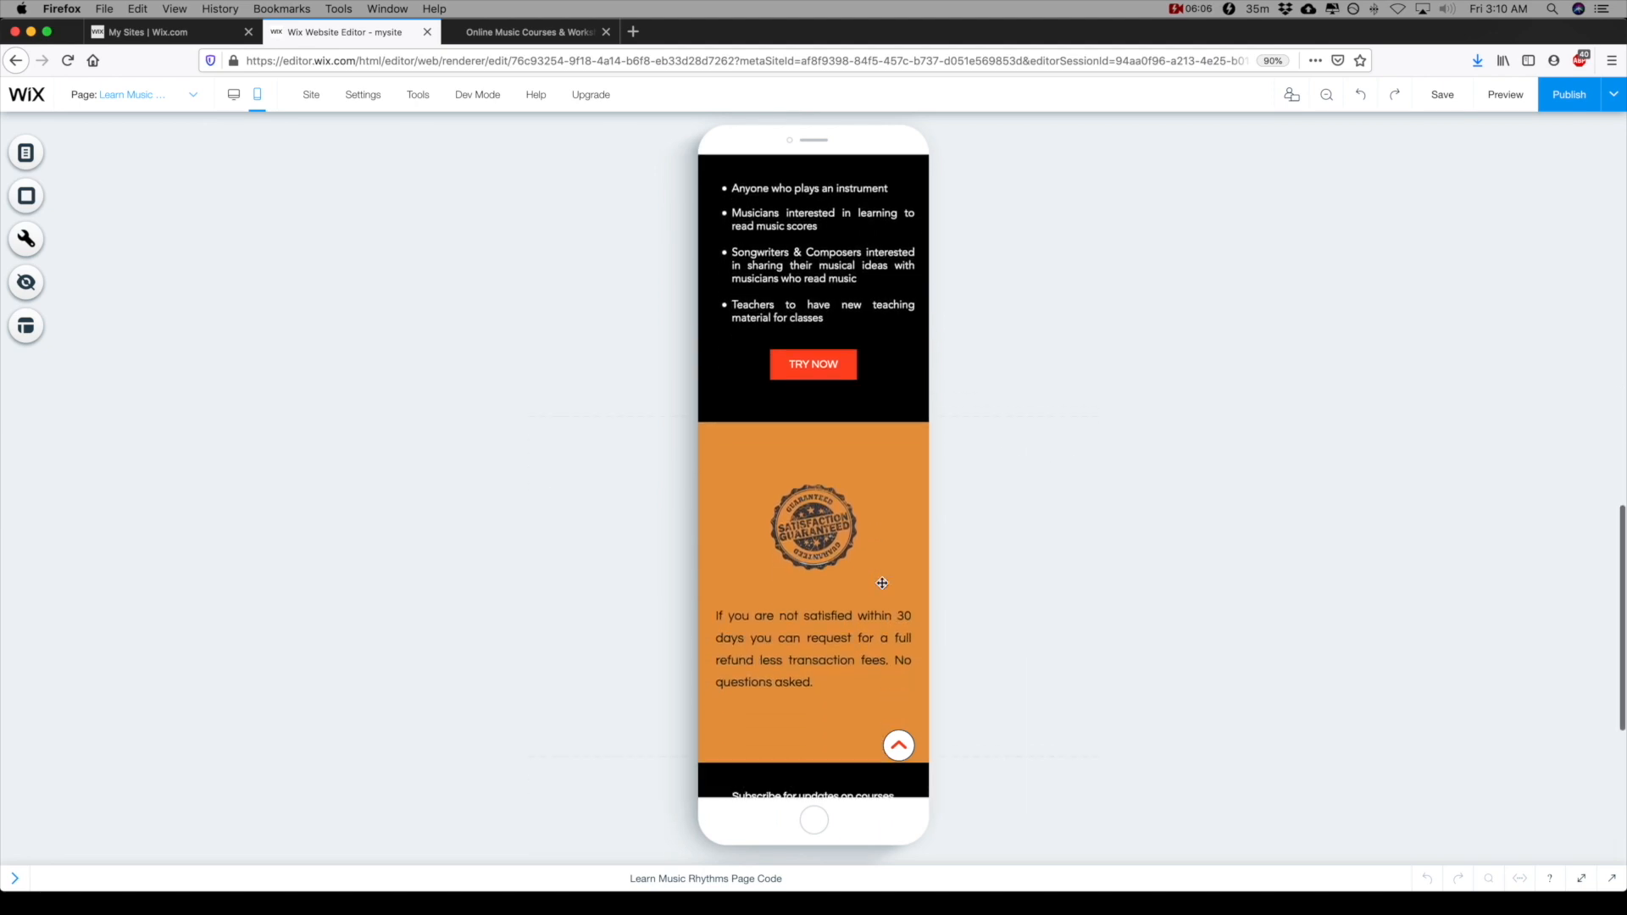
{"action": "scroll", "scroll_direction": "up", "scroll_amount": 3}
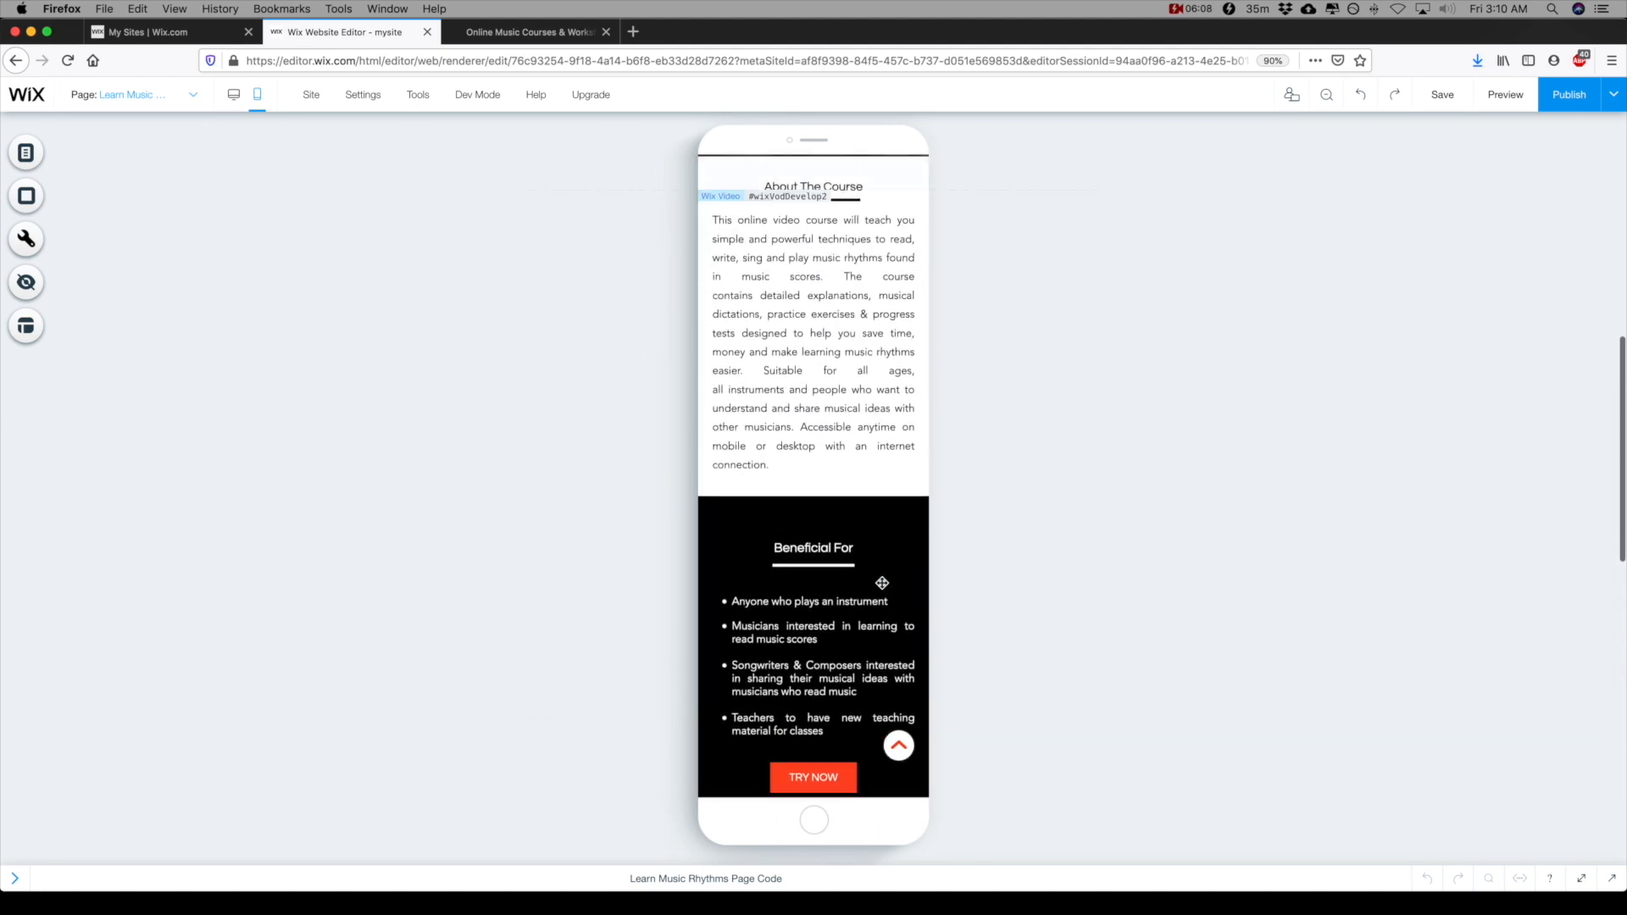
{"action": "scroll", "scroll_direction": "up", "scroll_amount": 3}
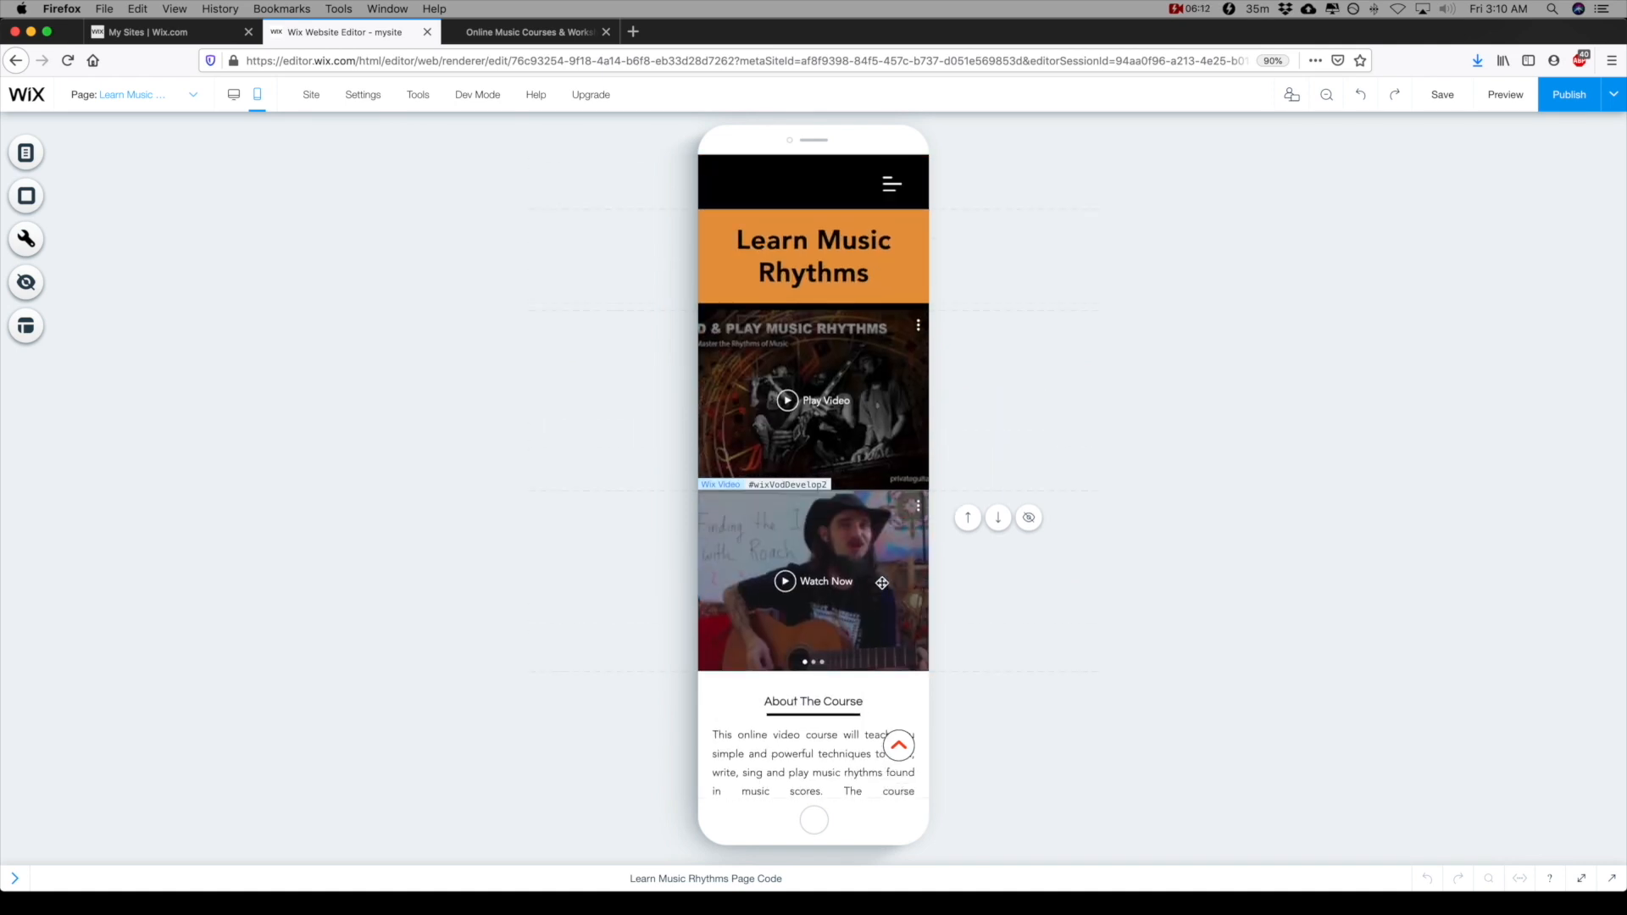
{"action": "left_click", "coordinate": [1441, 94]}
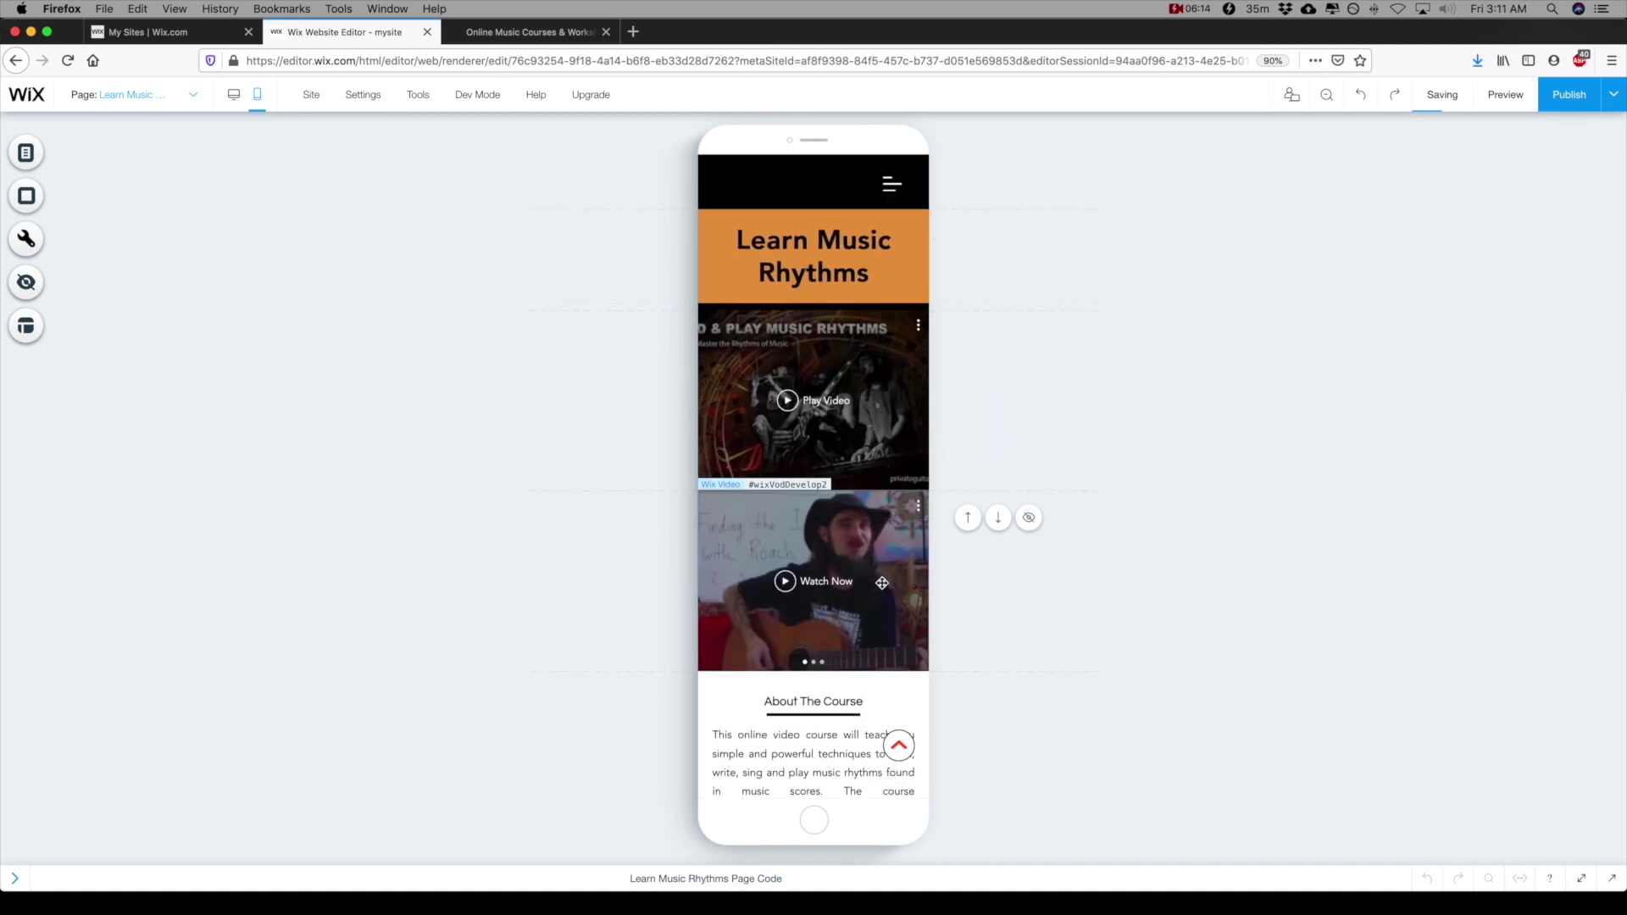